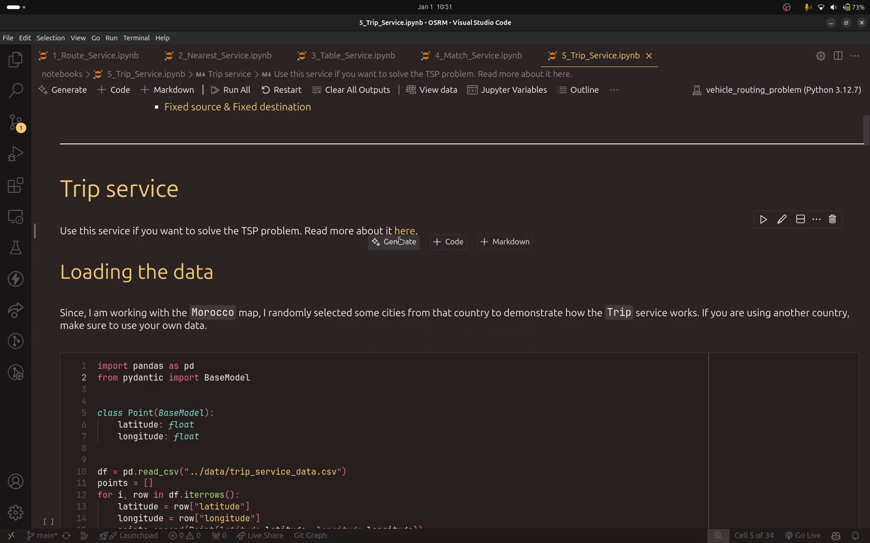
Scroll past the data-loading cell to the Folium map of Moroccan city markers.
scroll(down, 3)
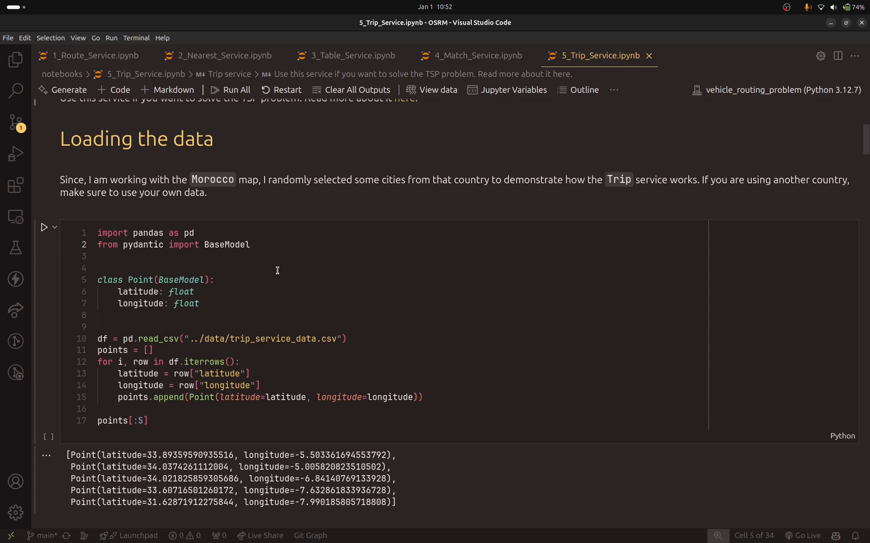
scroll(down, 3)
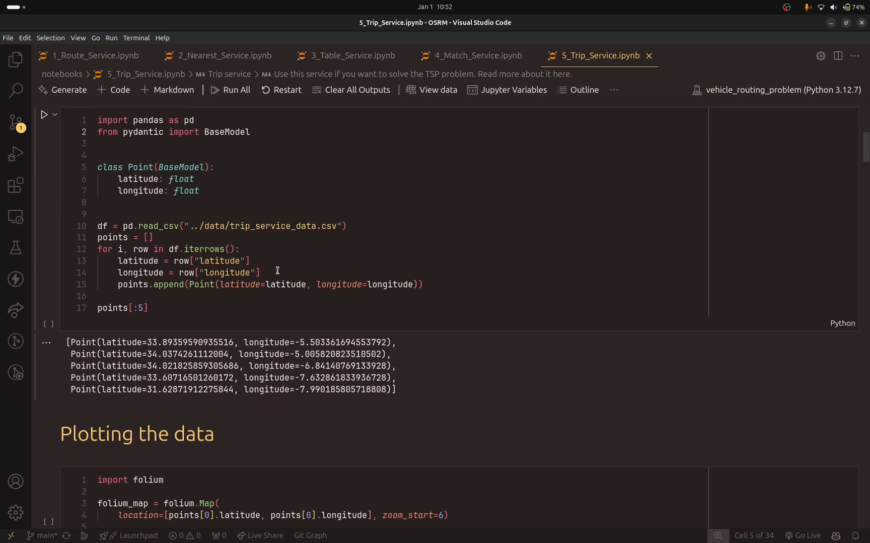
click(250, 226)
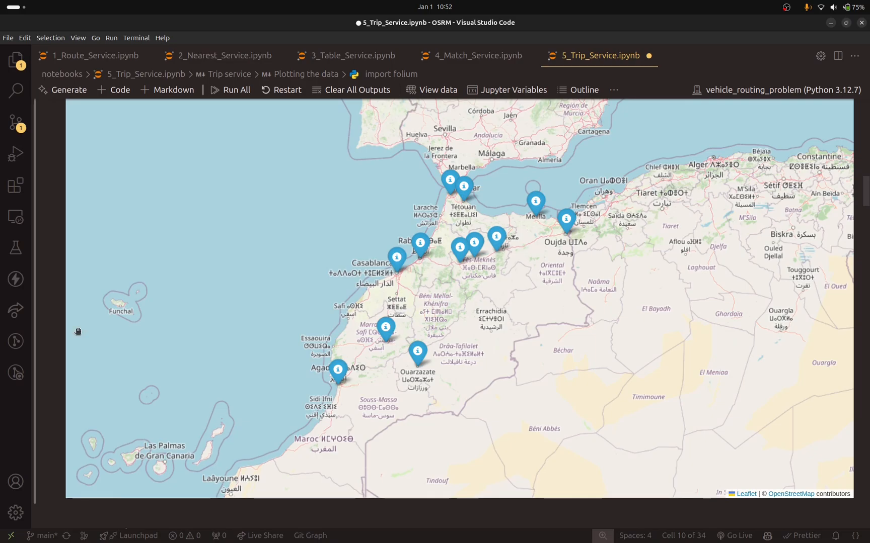
mouse_move(451, 293)
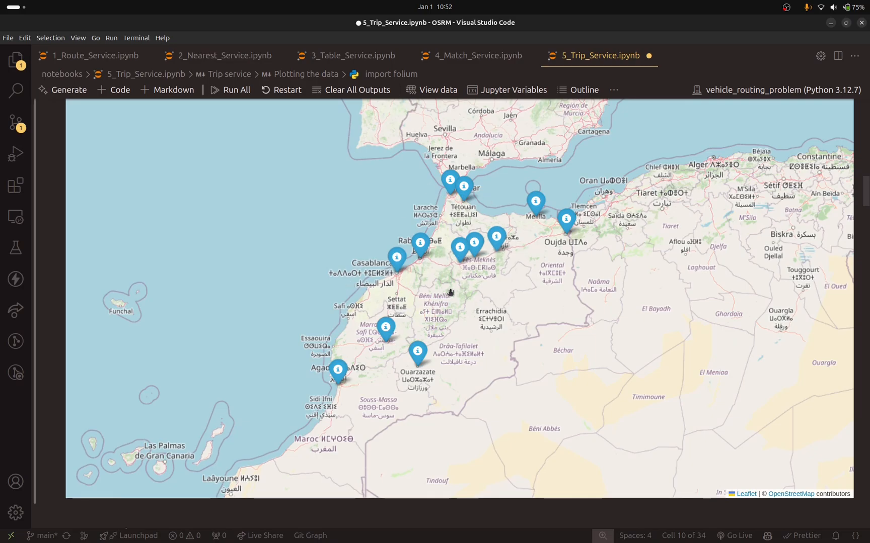
Read the General options table, Additional options and the request URL format.
scroll(down, 3)
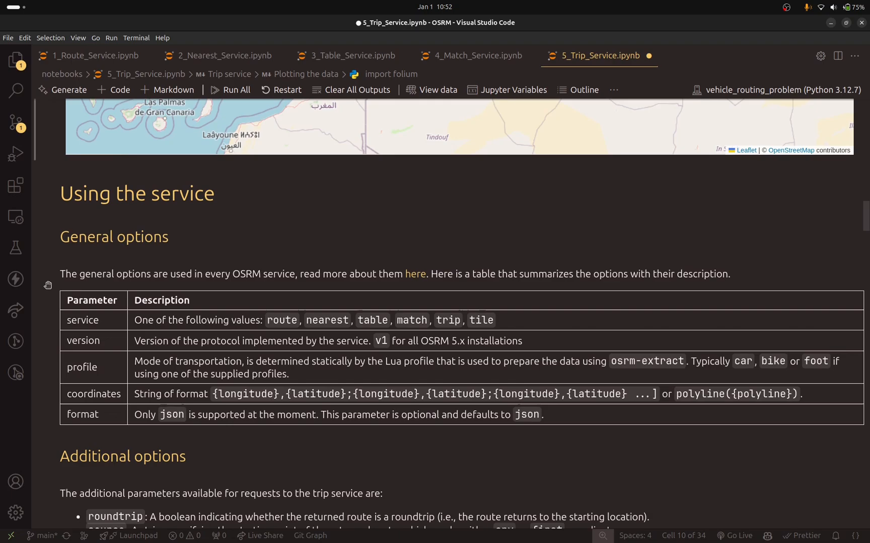
scroll(down, 3)
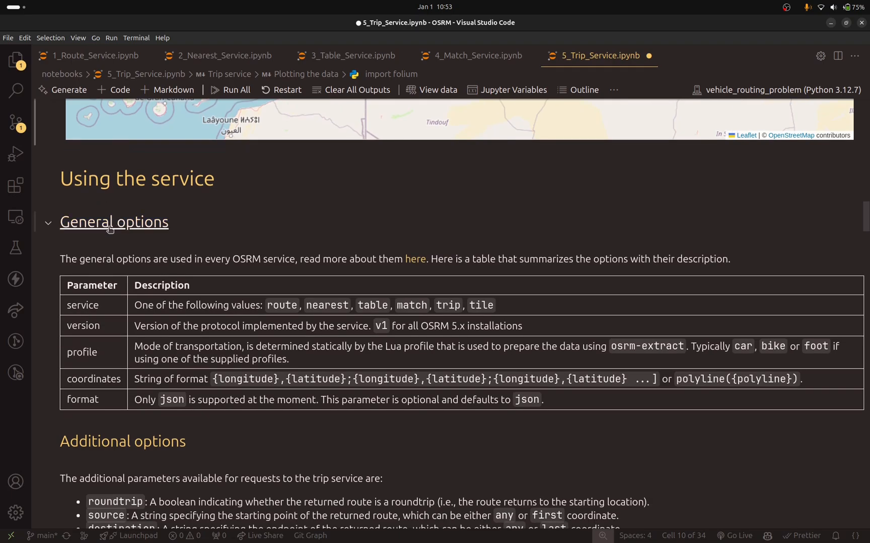
scroll(down, 3)
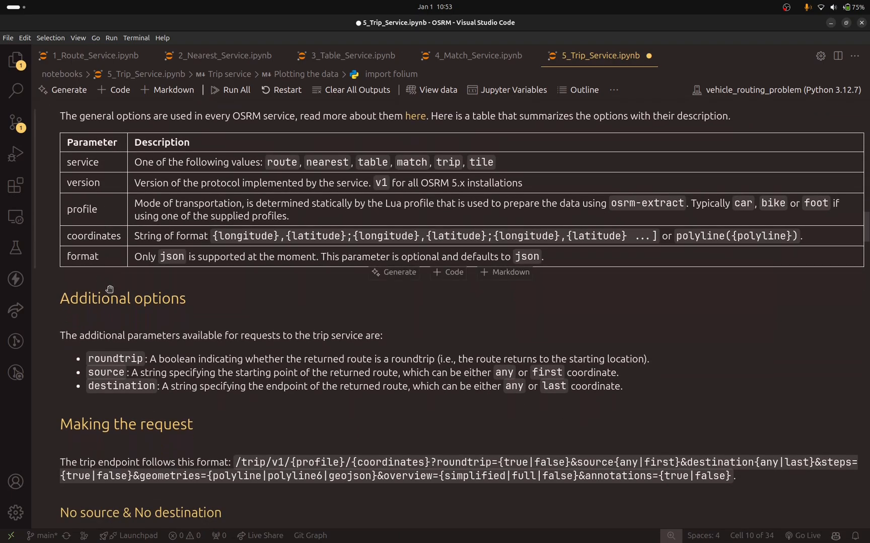
scroll(up, 3)
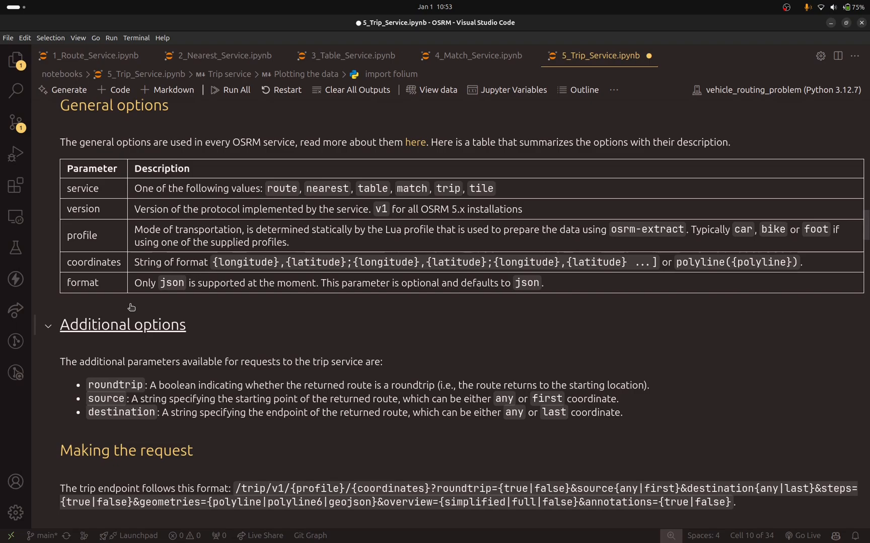
scroll(down, 3)
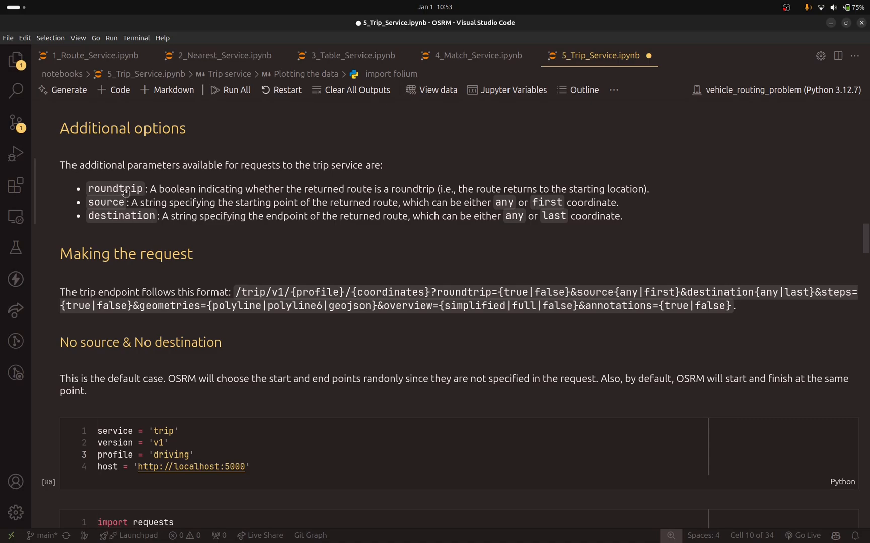
mouse_move(213, 246)
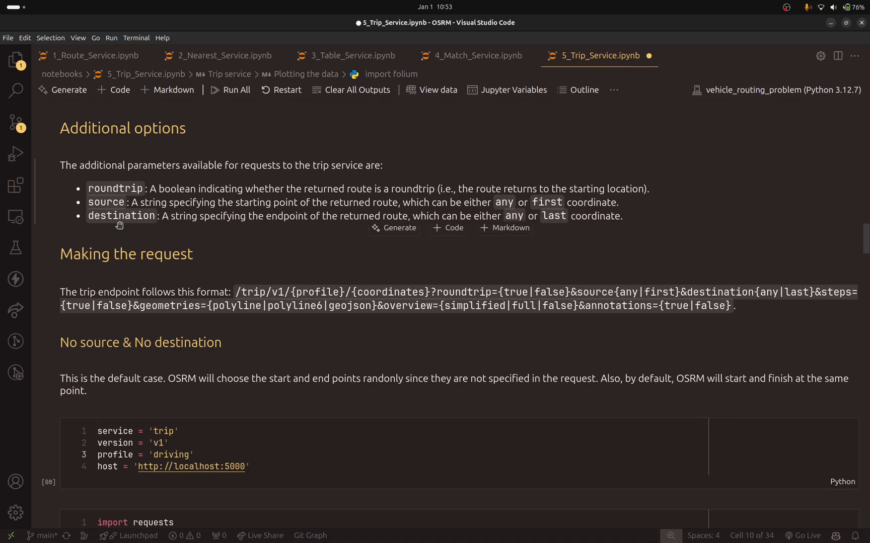
mouse_move(504, 228)
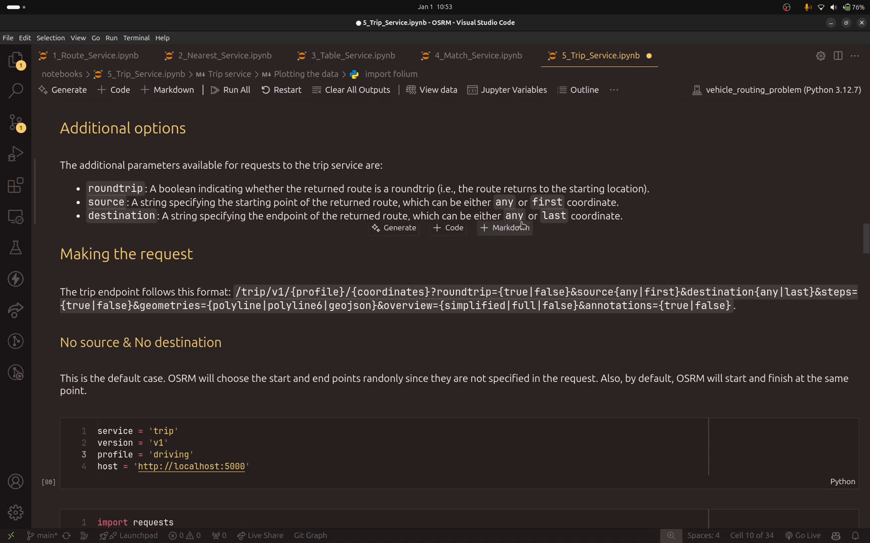
mouse_move(534, 228)
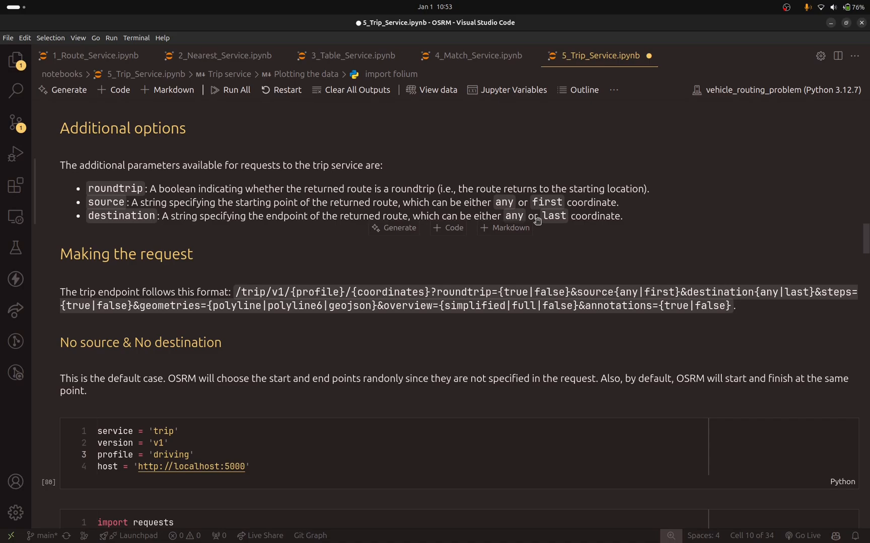
mouse_move(503, 267)
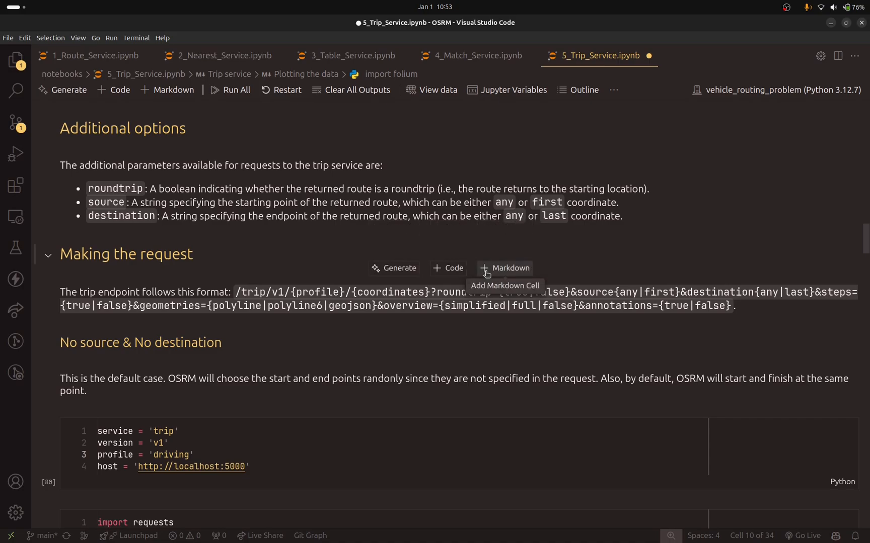
mouse_move(552, 226)
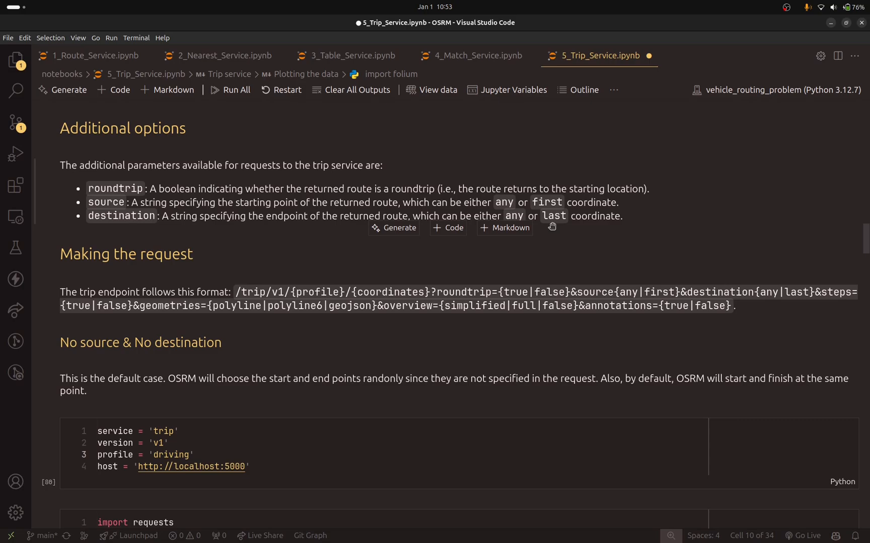
scroll(down, 3)
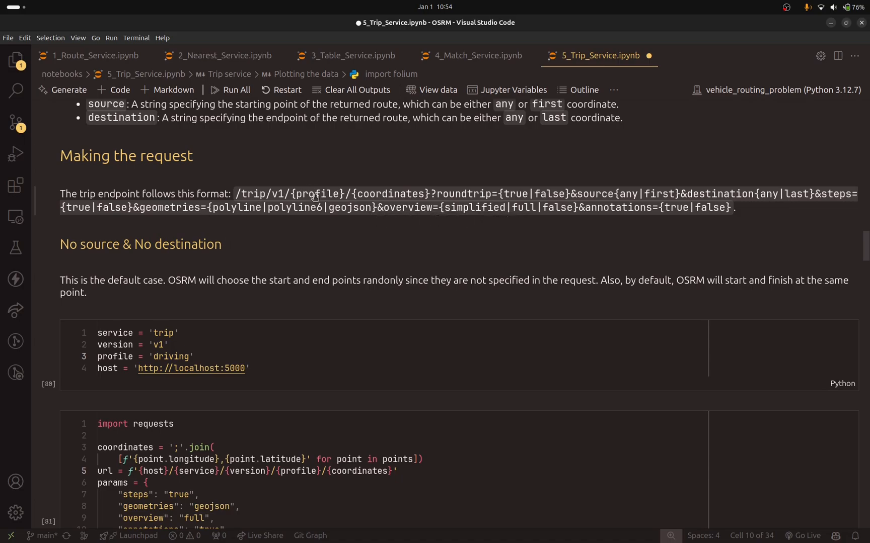
mouse_move(275, 202)
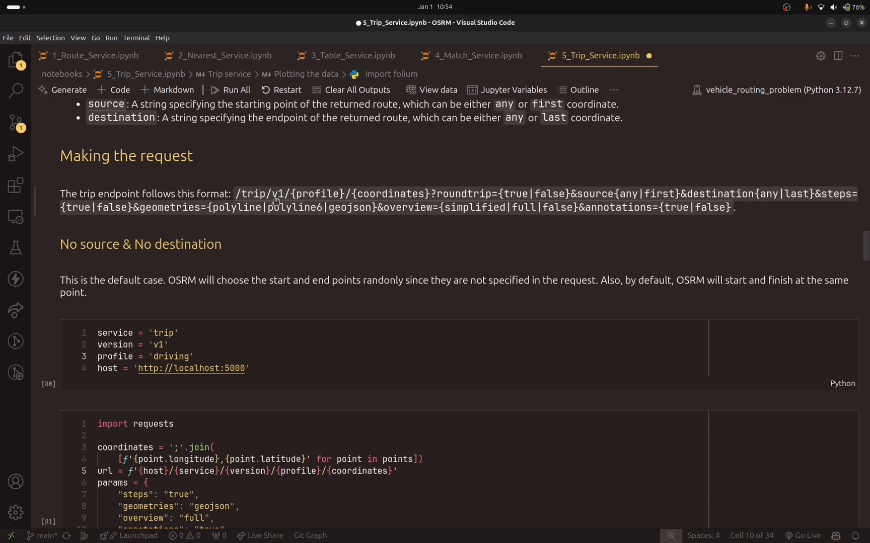
Run the service config and request cells and highlight 'trips' in data.keys() output.
scroll(up, 3)
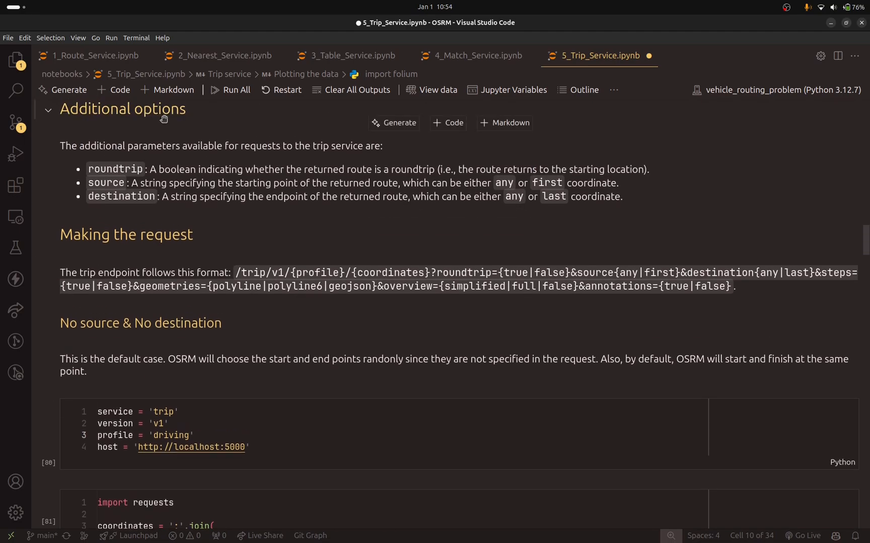
scroll(down, 3)
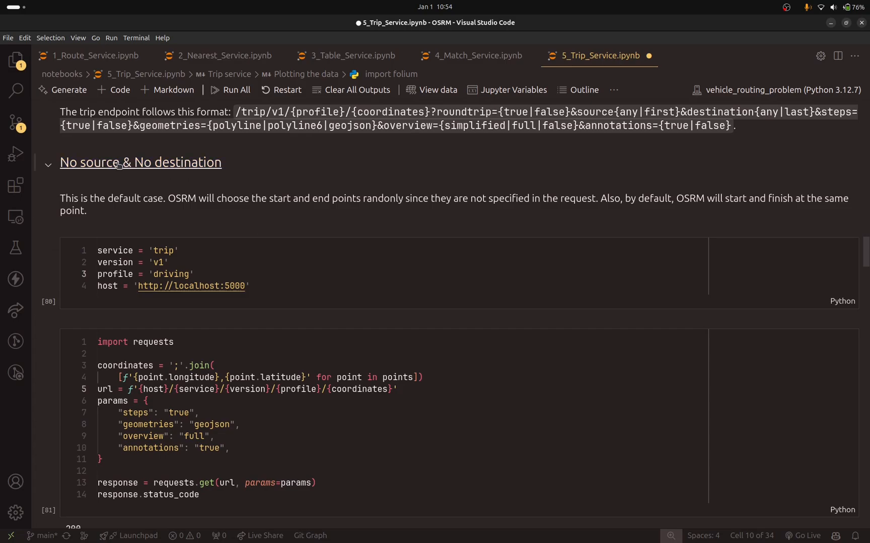
mouse_move(101, 169)
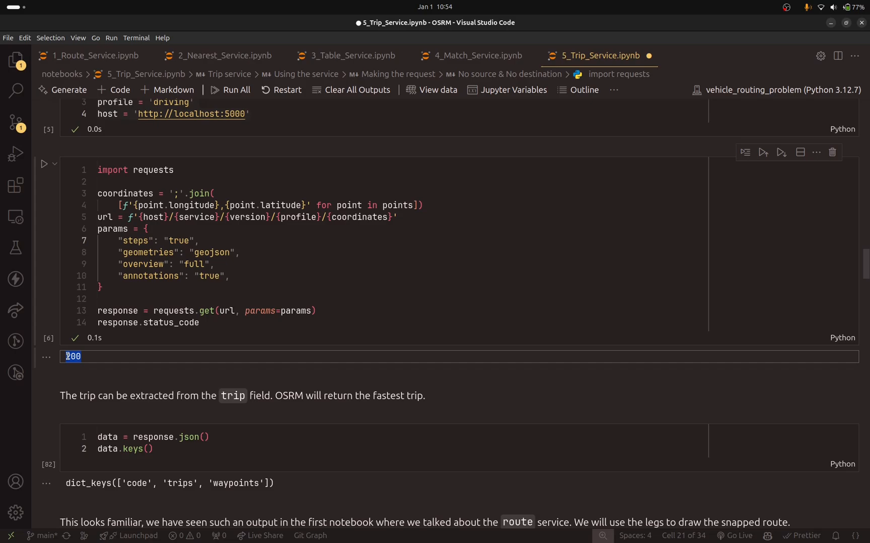
mouse_move(167, 322)
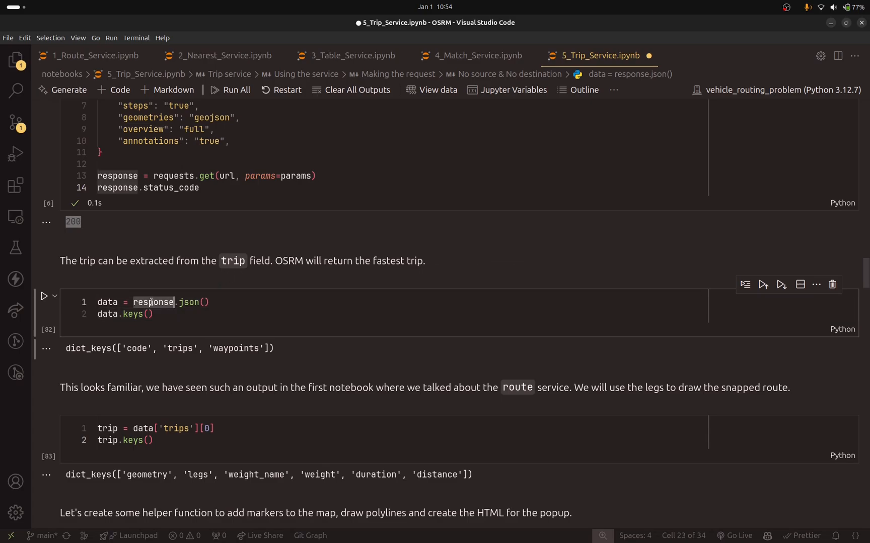
double_click(177, 348)
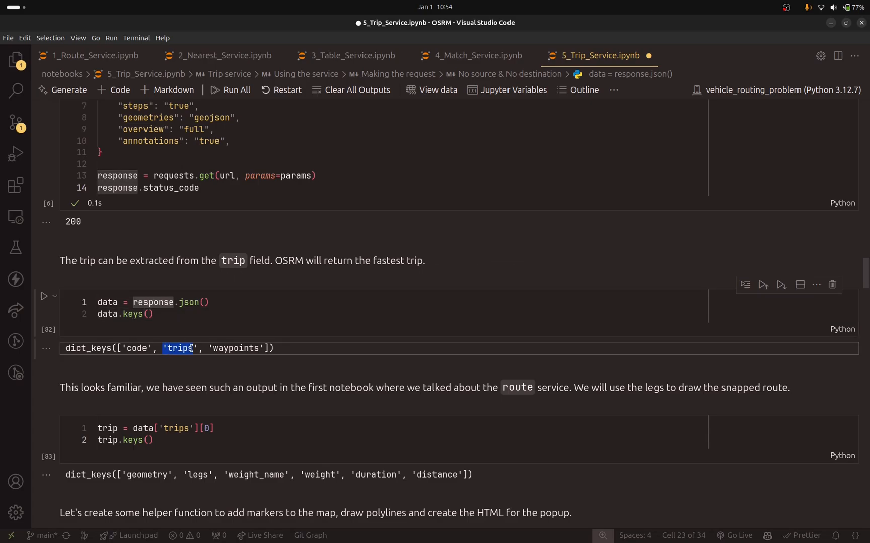
click(156, 314)
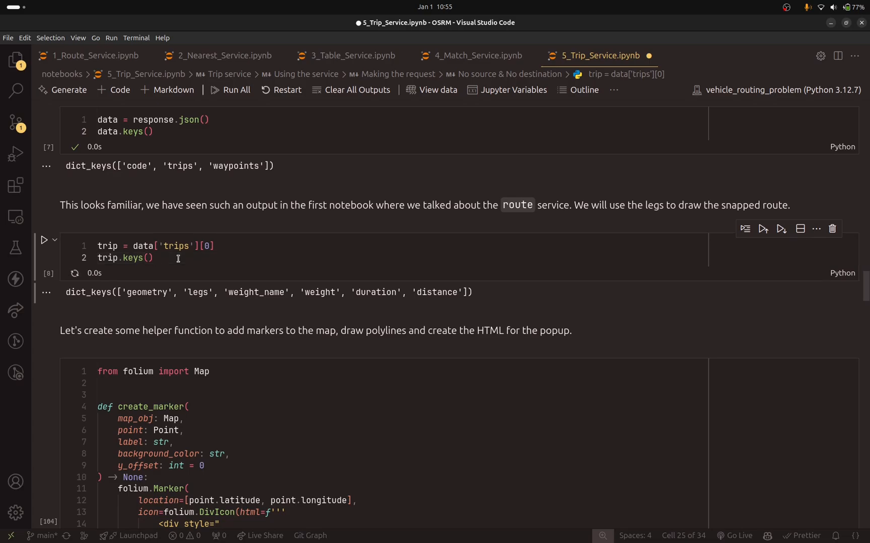
Run the trip.keys() cell and highlight the 'legs' key in its output.
click(215, 247)
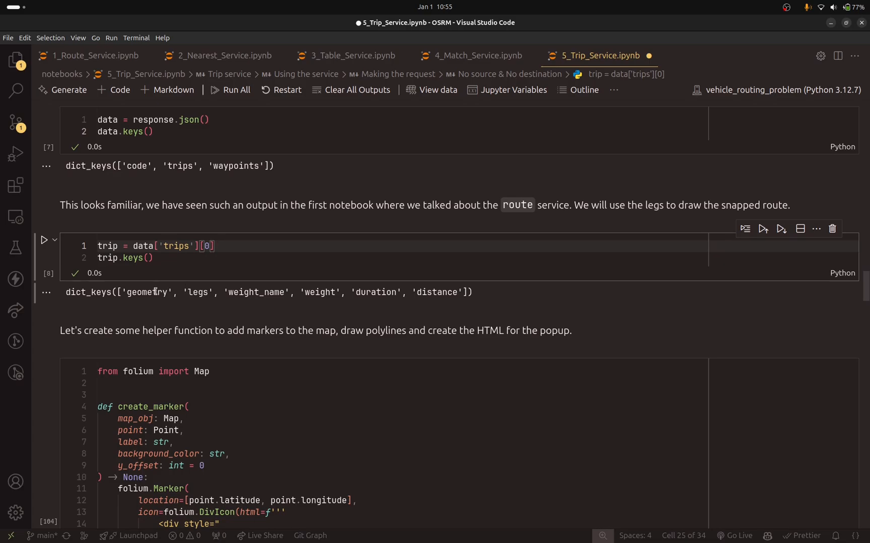
double_click(198, 292)
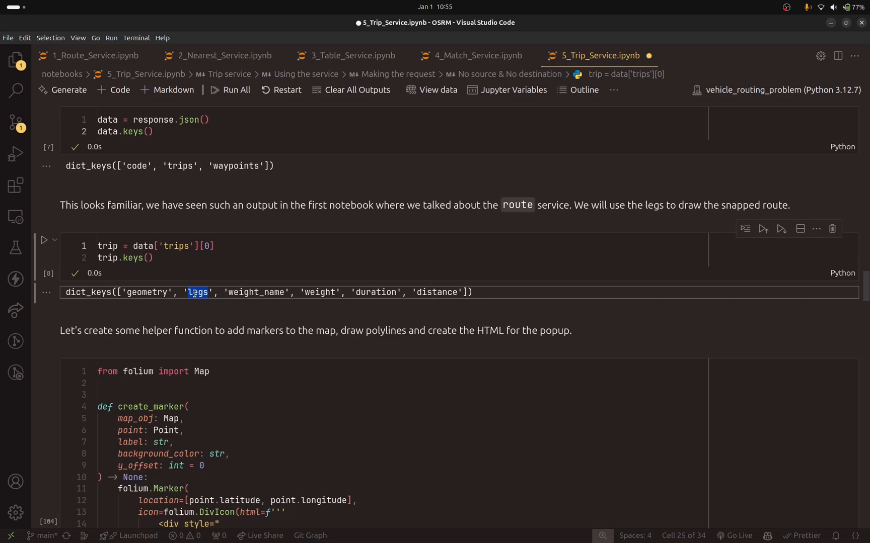
double_click(319, 292)
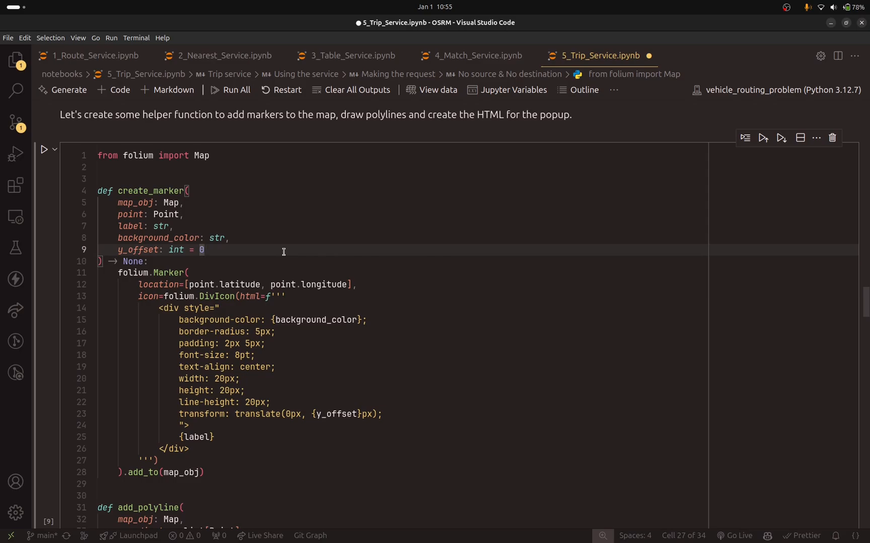
mouse_move(190, 230)
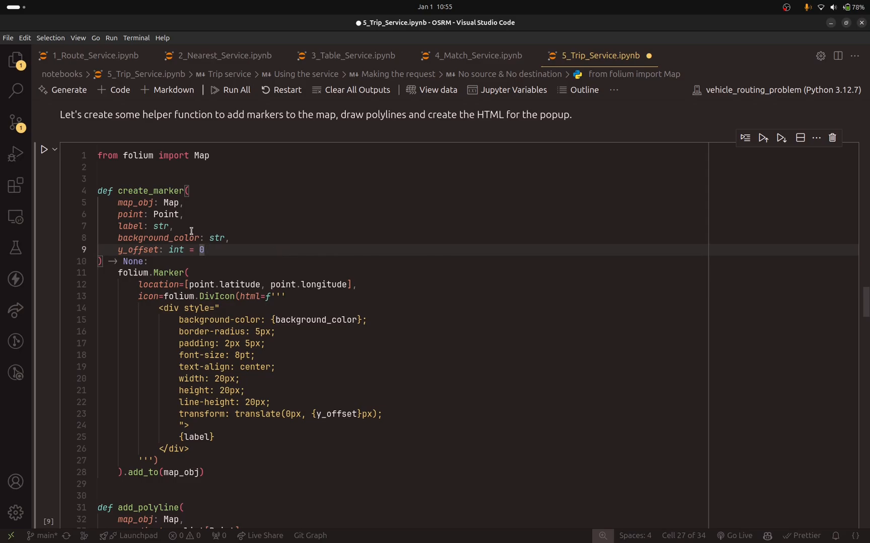
double_click(151, 191)
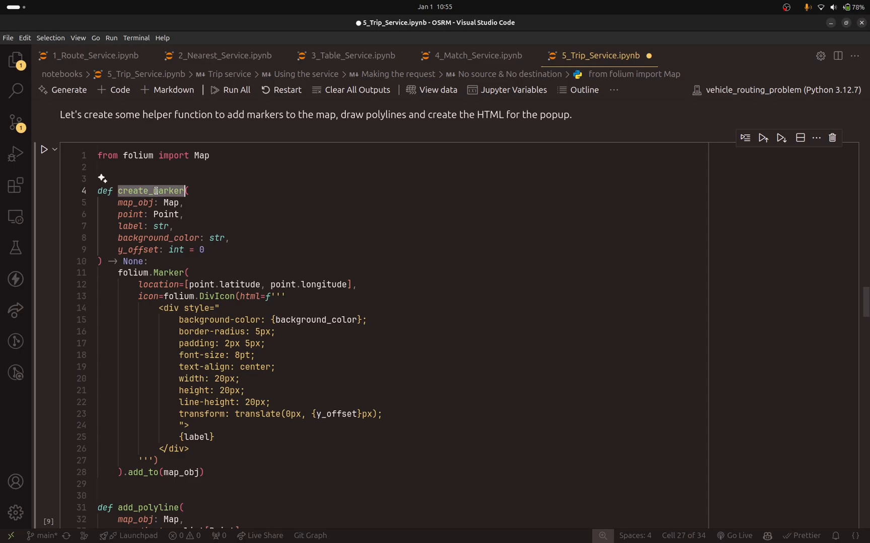
scroll(down, 3)
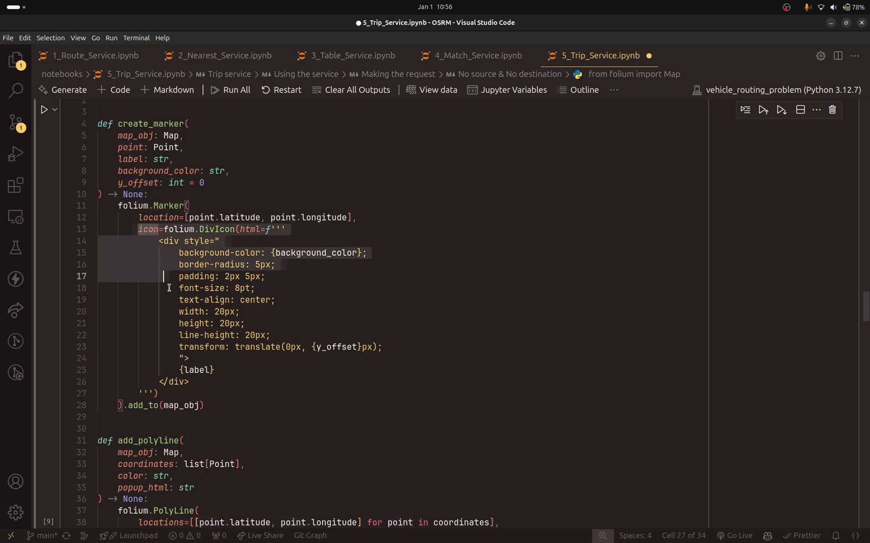
click(195, 393)
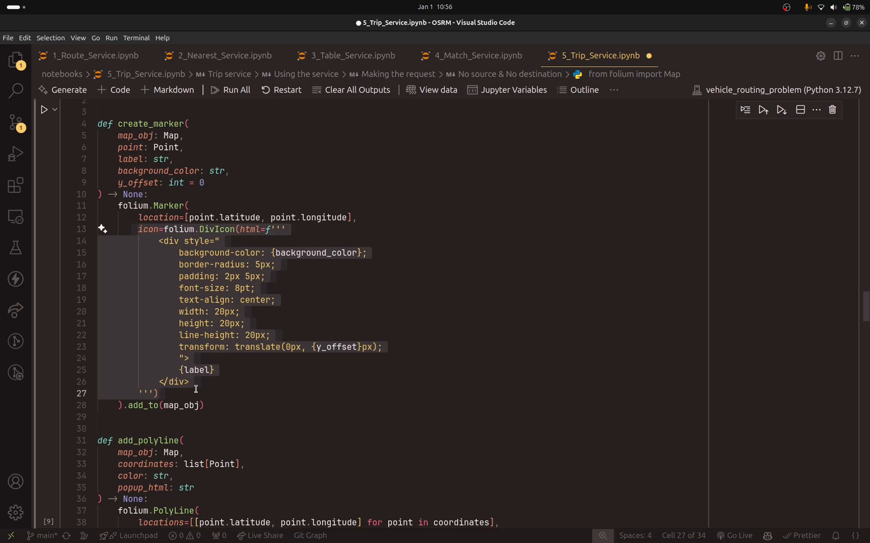
click(130, 170)
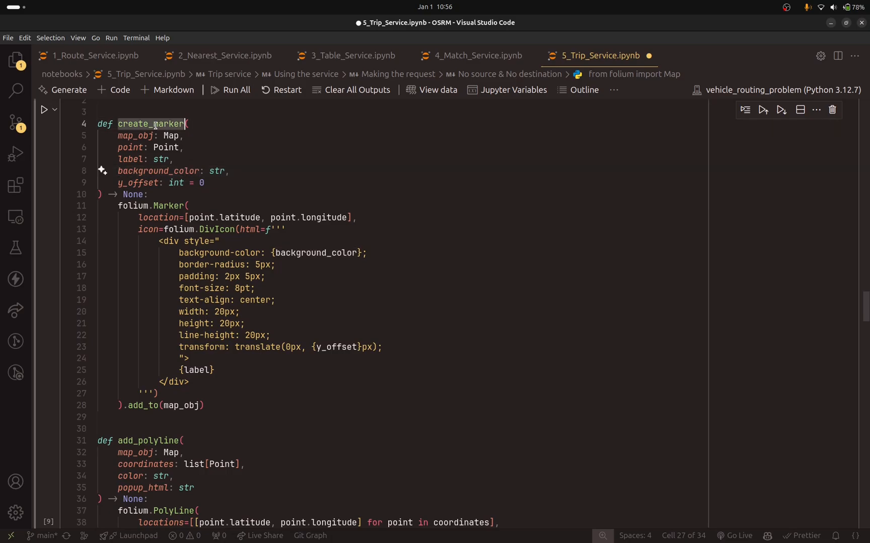
scroll(down, 3)
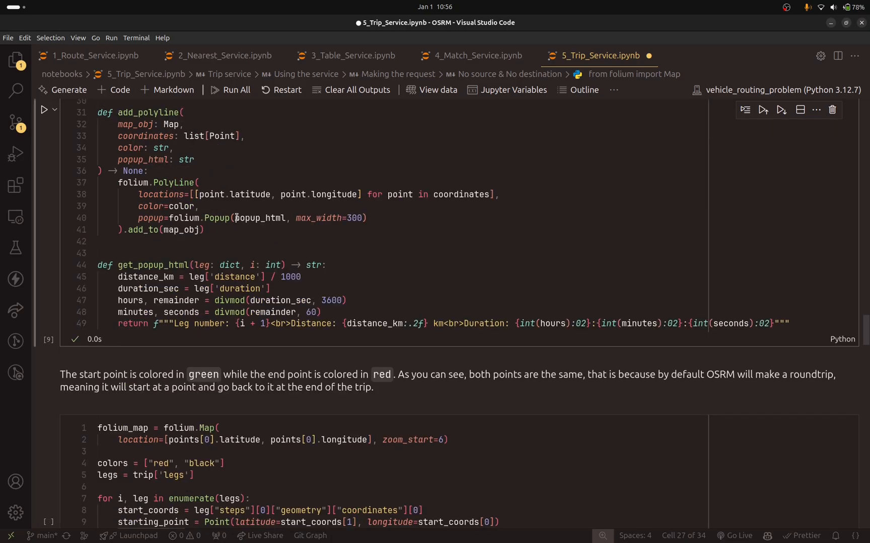
double_click(148, 113)
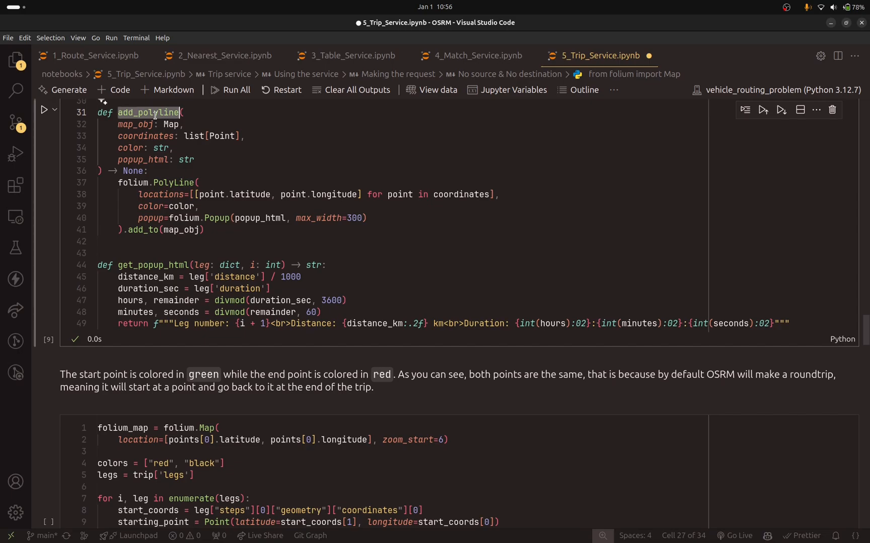
double_click(146, 136)
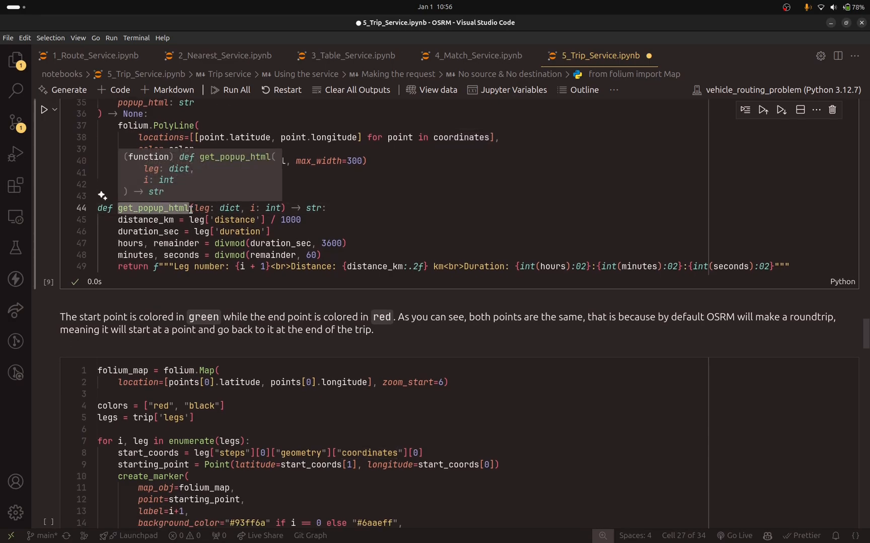
mouse_move(176, 217)
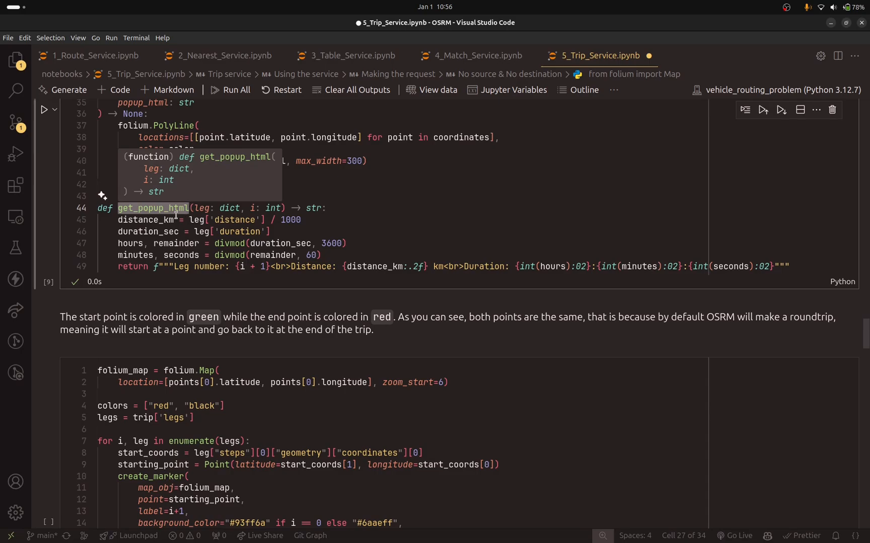
mouse_move(150, 220)
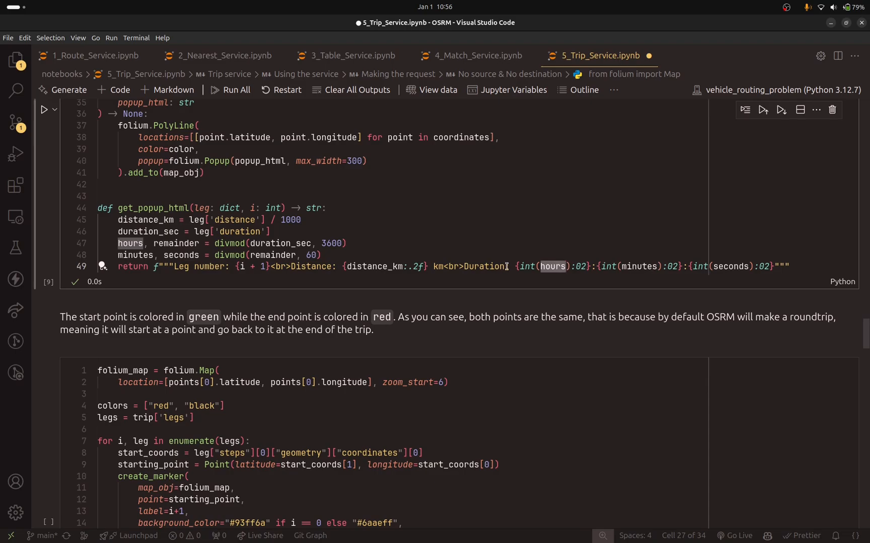
click(158, 267)
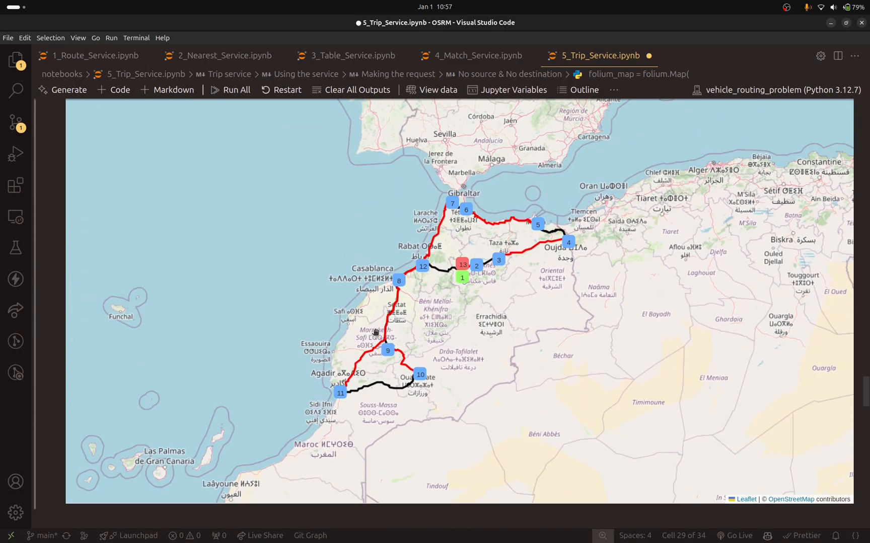
mouse_move(462, 280)
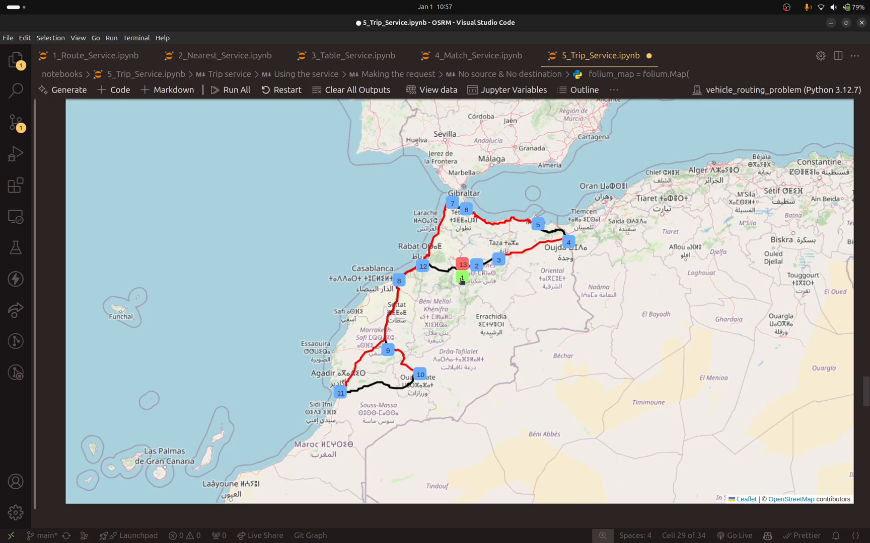
scroll(up, 3)
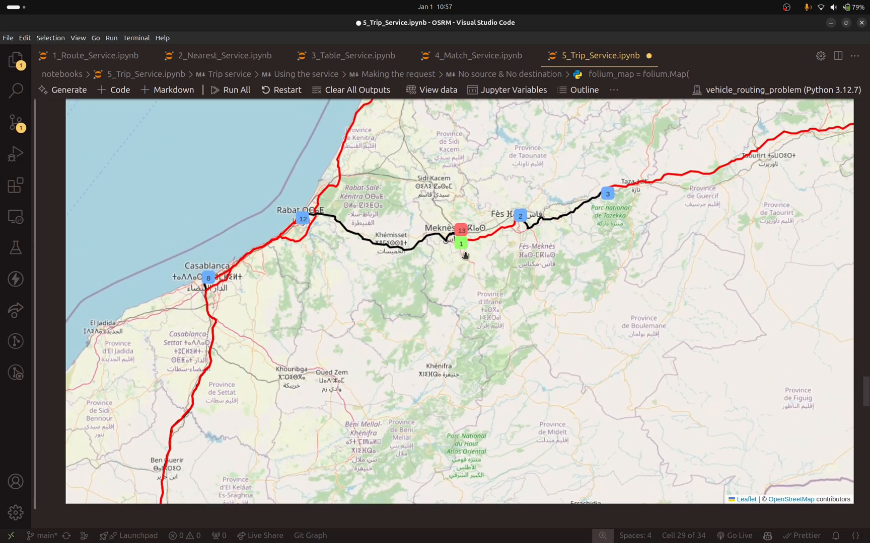
mouse_move(462, 220)
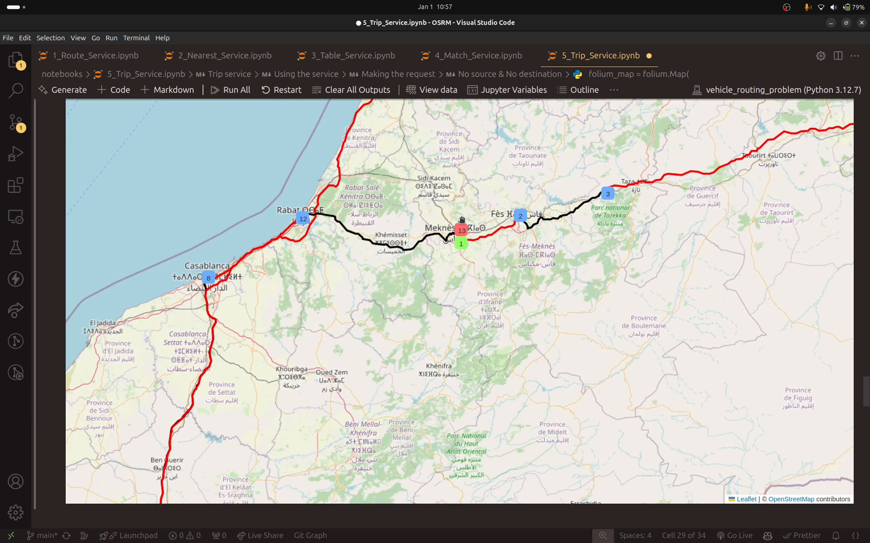
mouse_move(460, 289)
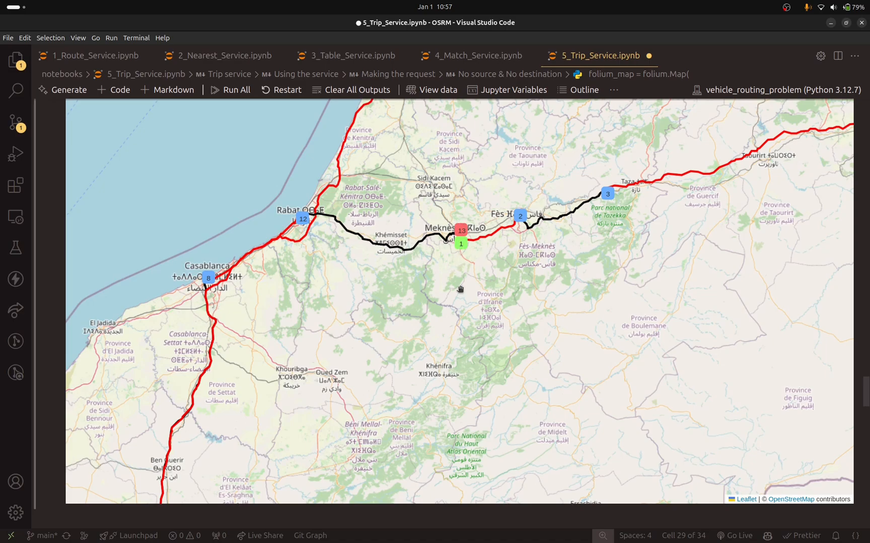
mouse_move(456, 287)
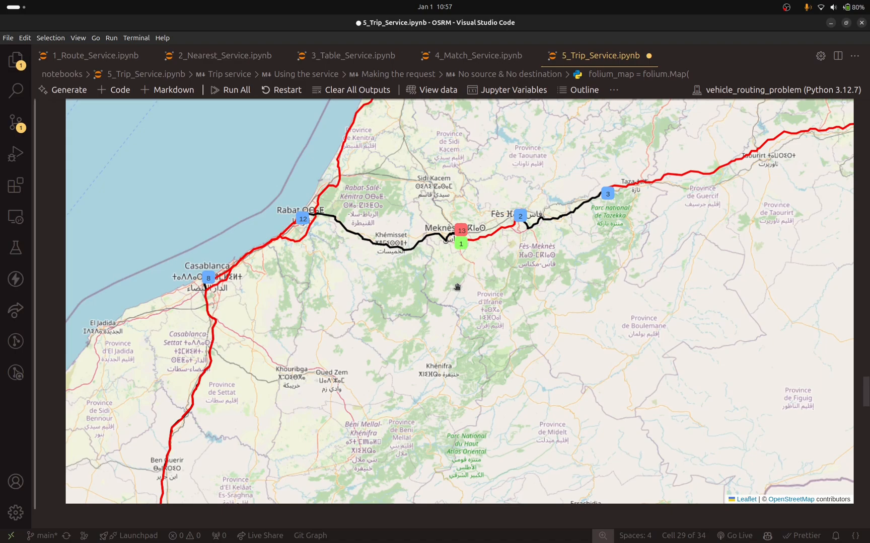
click(487, 233)
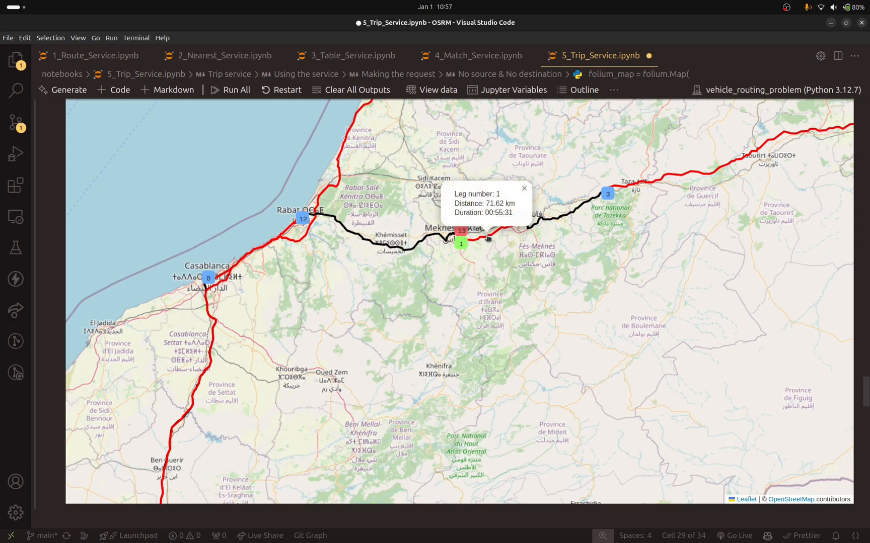
mouse_move(479, 227)
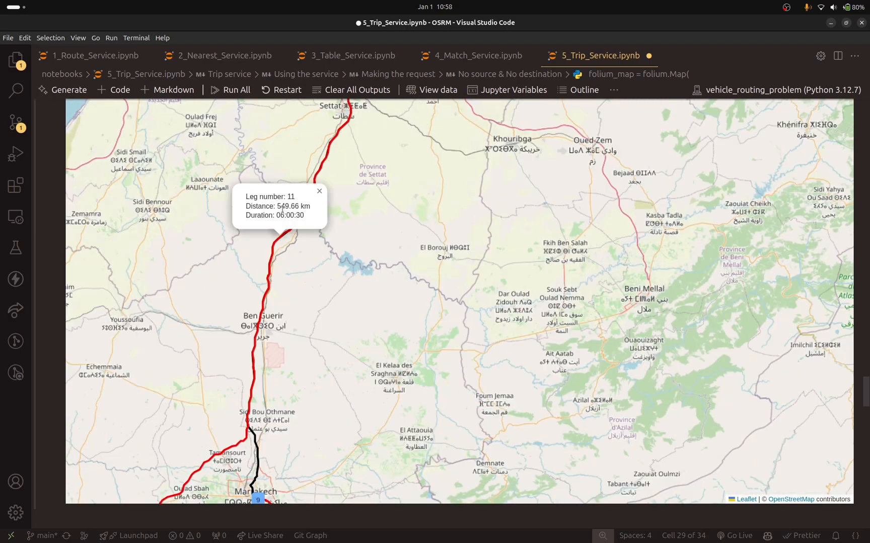
double_click(281, 206)
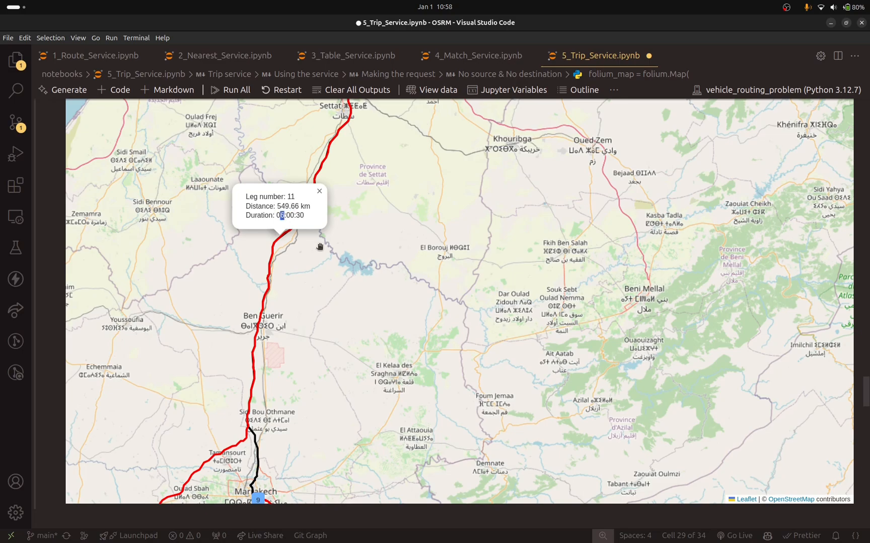
scroll(down, 3)
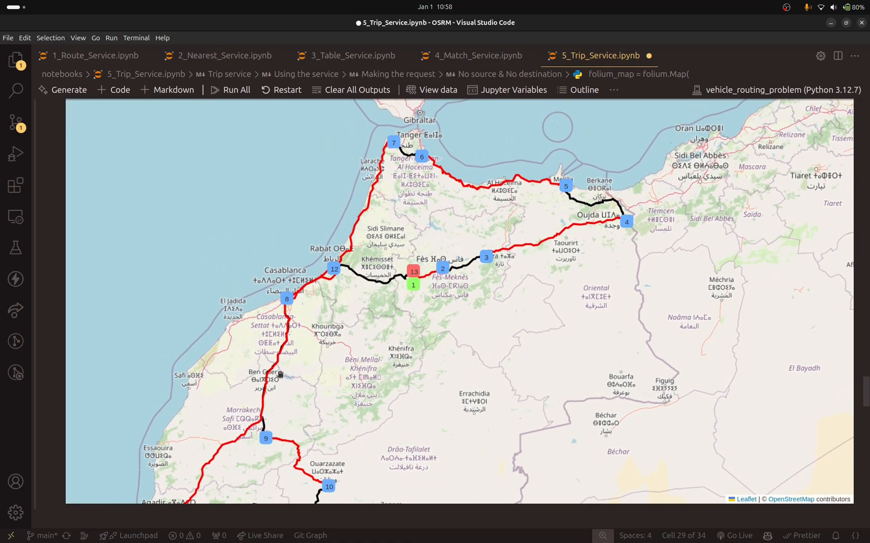
mouse_move(284, 360)
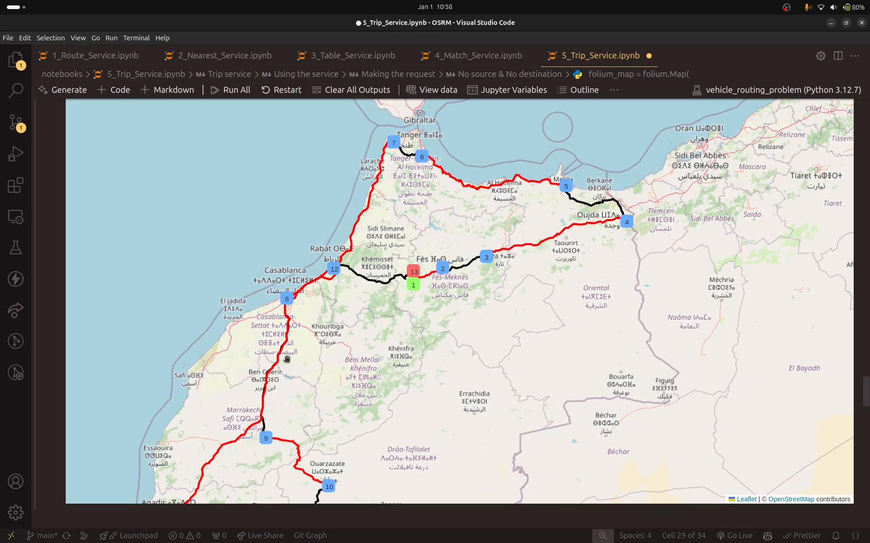
mouse_move(368, 282)
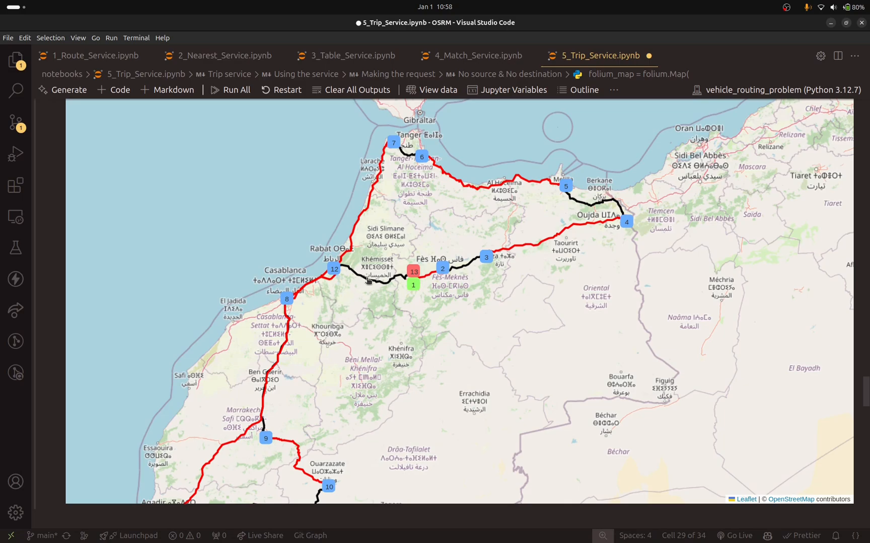
scroll(up, 3)
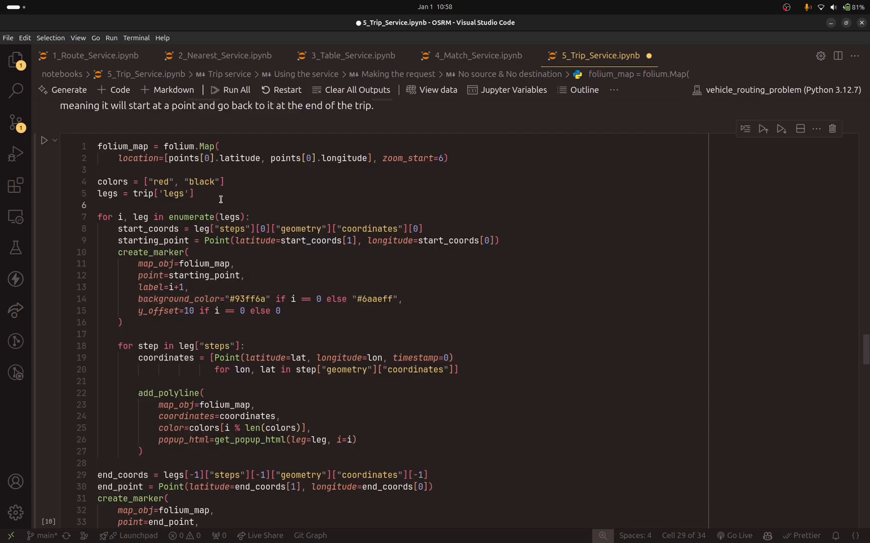
click(100, 146)
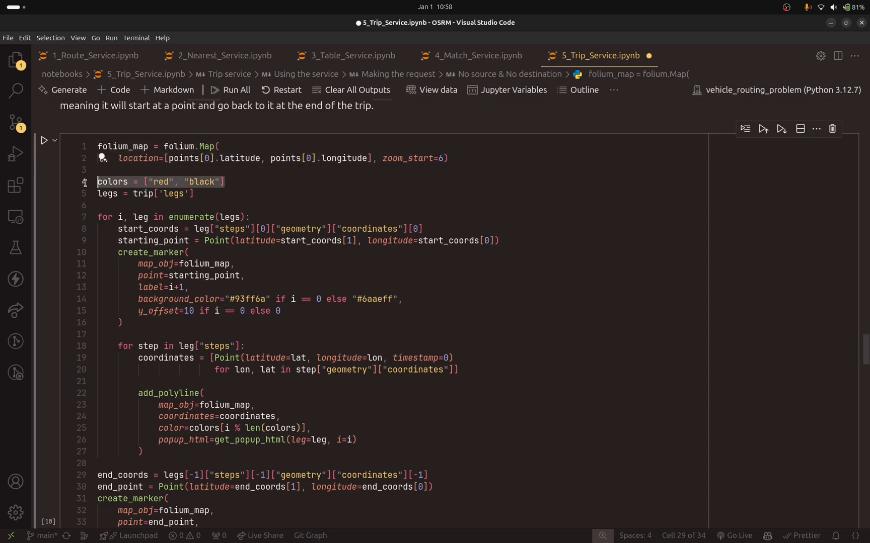
click(105, 194)
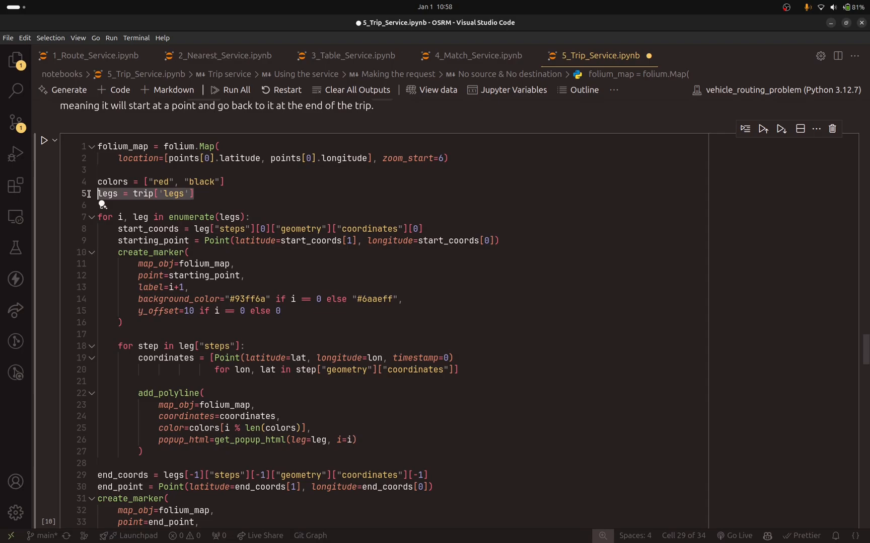
click(44, 140)
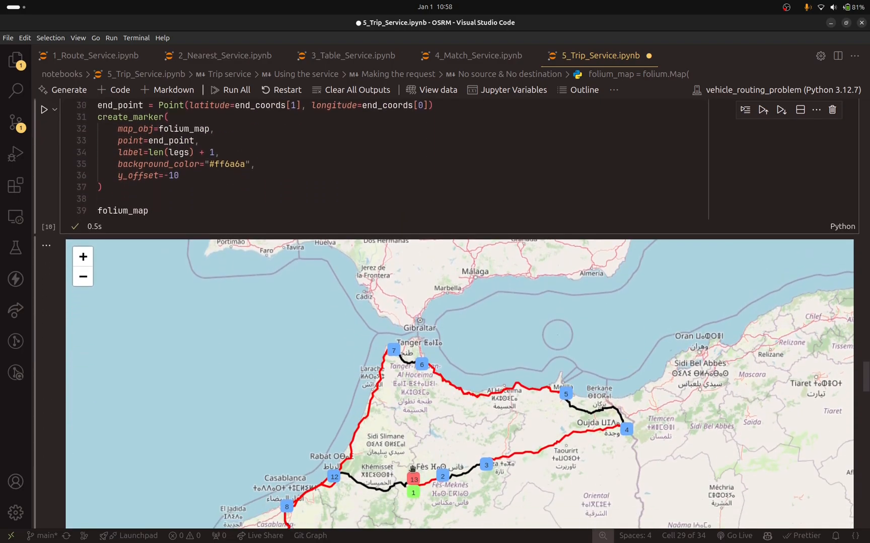
mouse_move(463, 472)
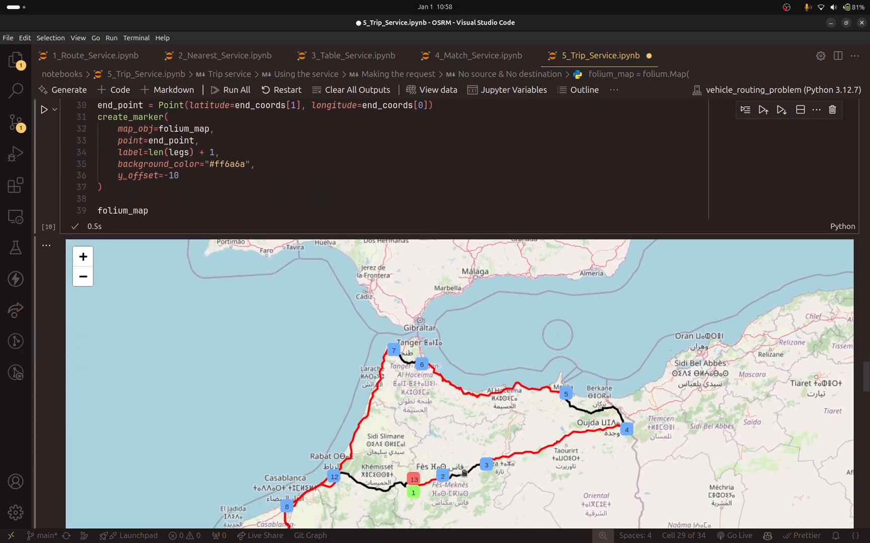
mouse_move(496, 382)
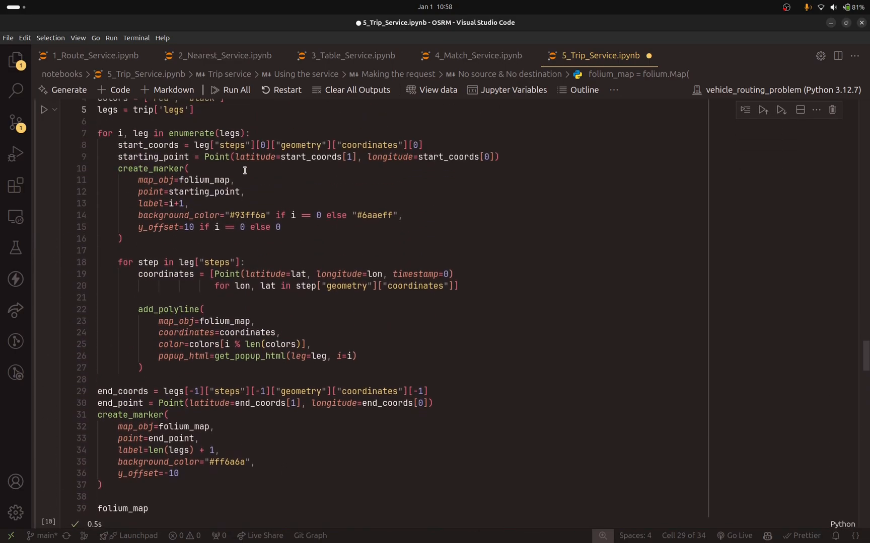
scroll(up, 3)
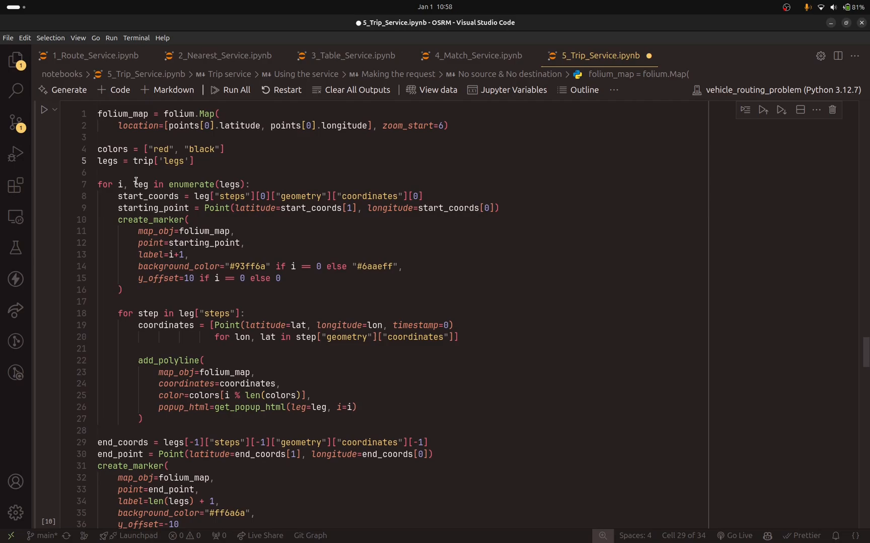
click(292, 195)
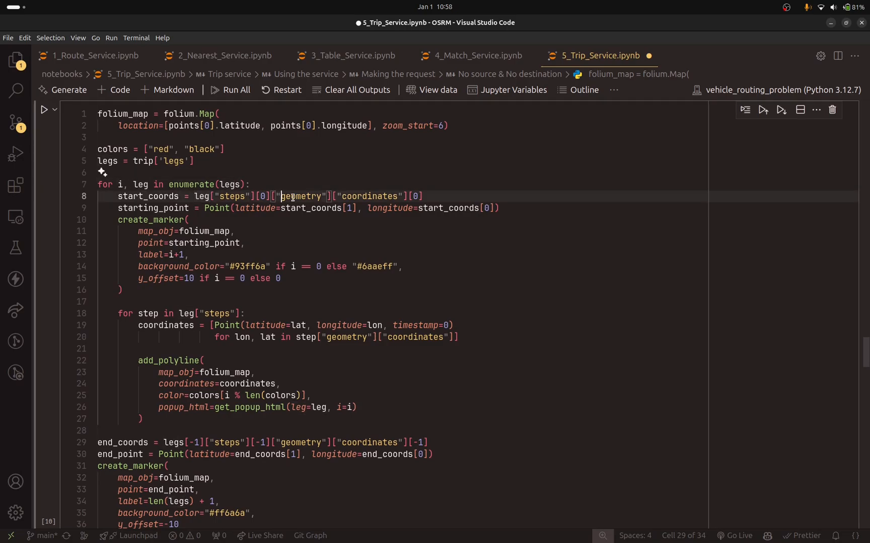
double_click(230, 196)
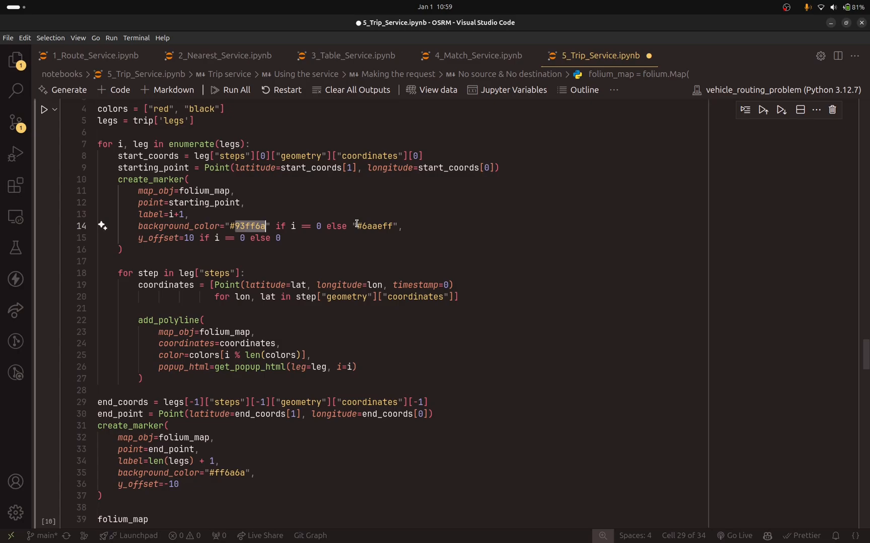
click(44, 109)
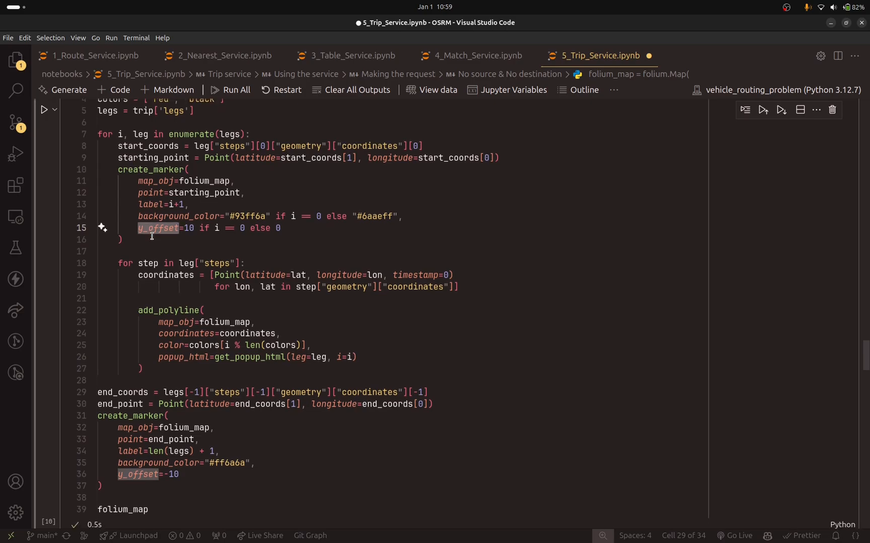
click(229, 90)
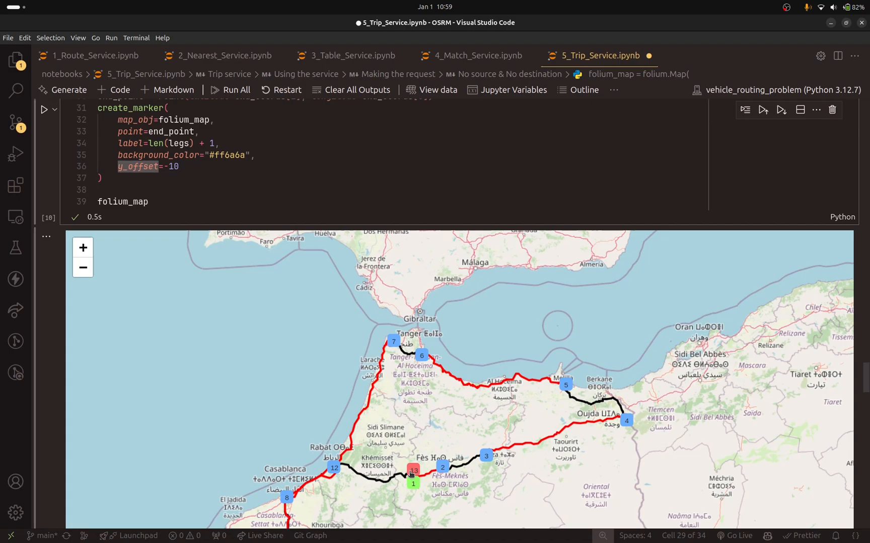
mouse_move(393, 478)
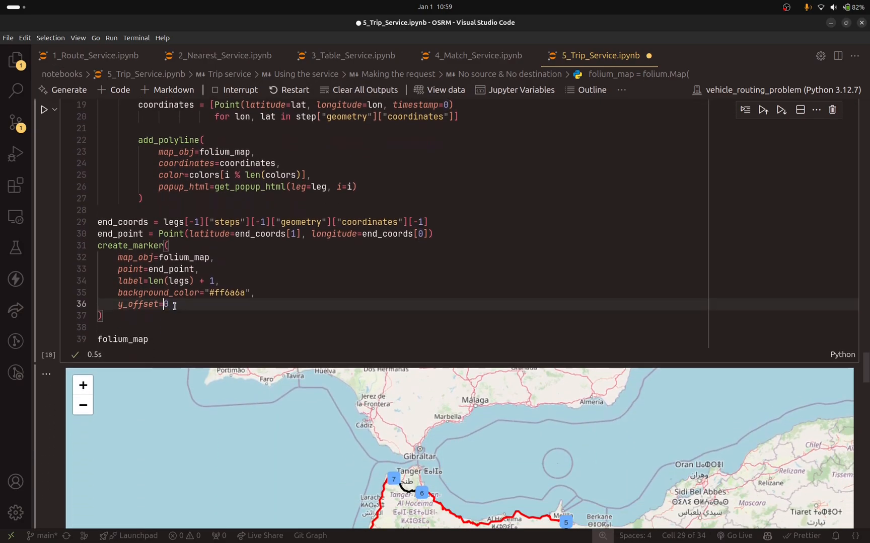
Change the end marker's y_offset from -10 to 0 and rerun the map cell.
click(42, 109)
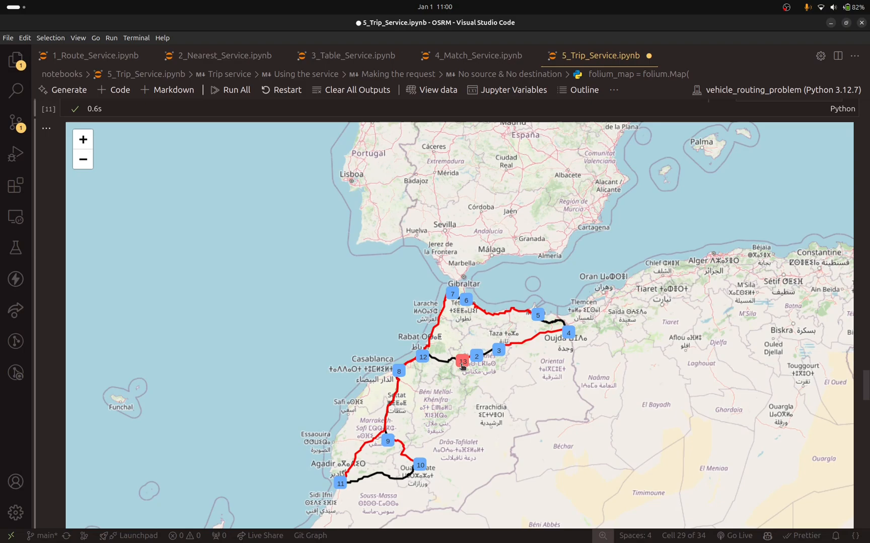
mouse_move(137, 282)
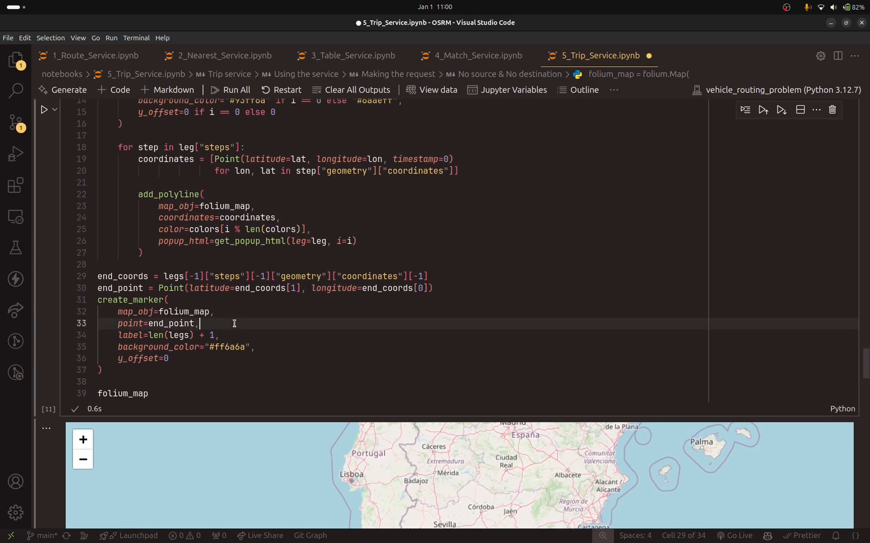
scroll(up, 3)
text(1)
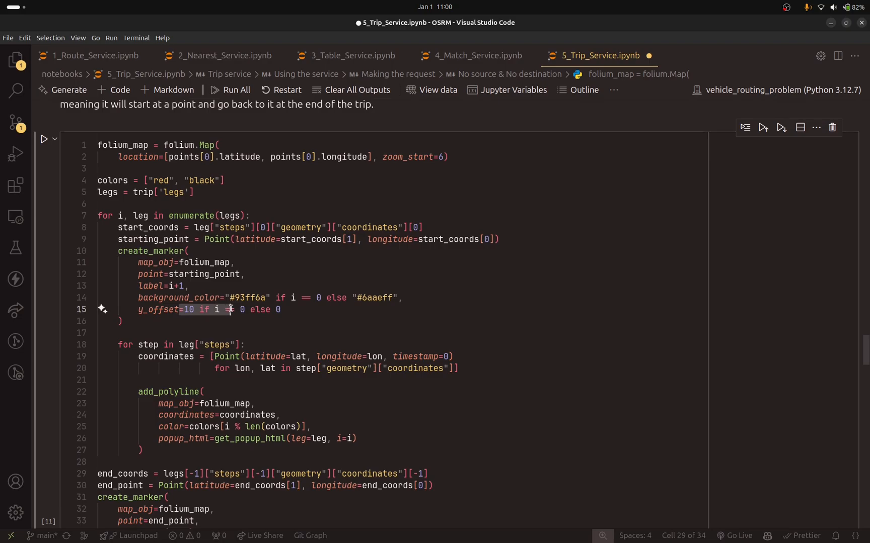
Comment out the end_coords, end_point and create_marker lines and rerun the map cell.
scroll(down, 3)
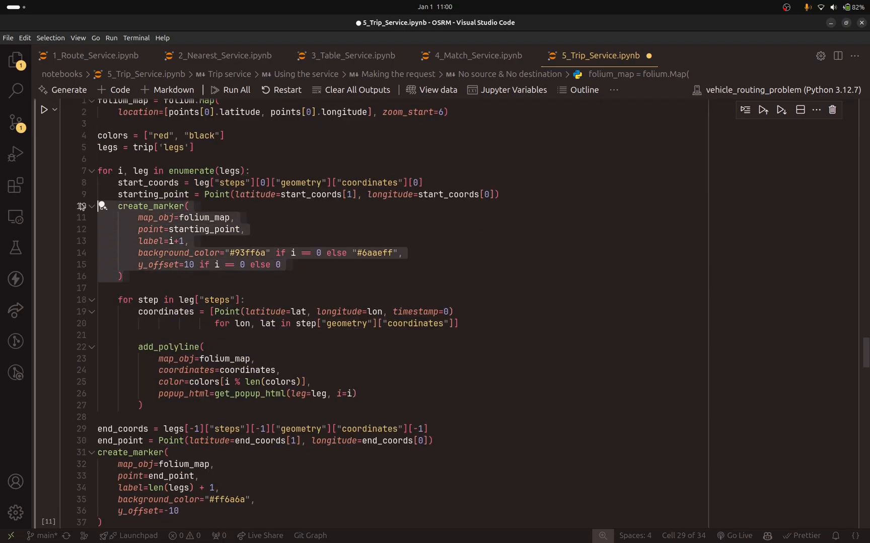
click(43, 109)
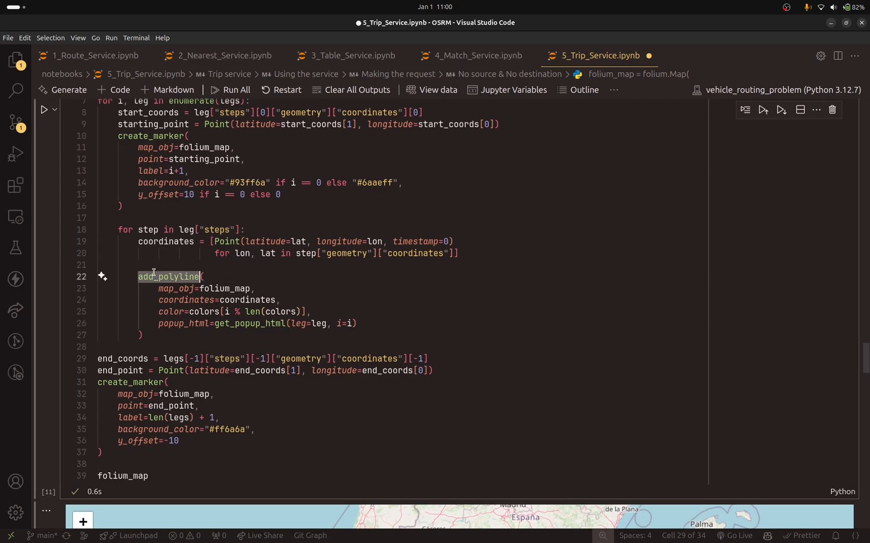
scroll(down, 3)
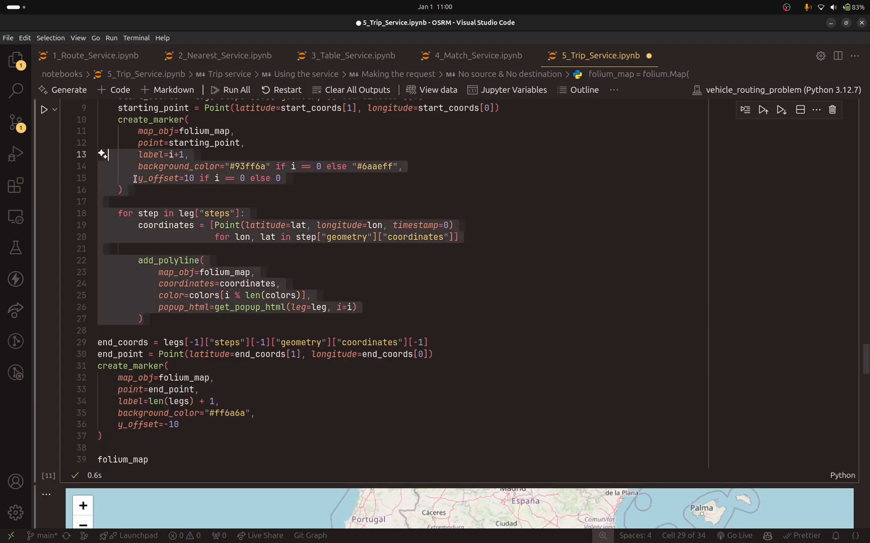
scroll(down, 3)
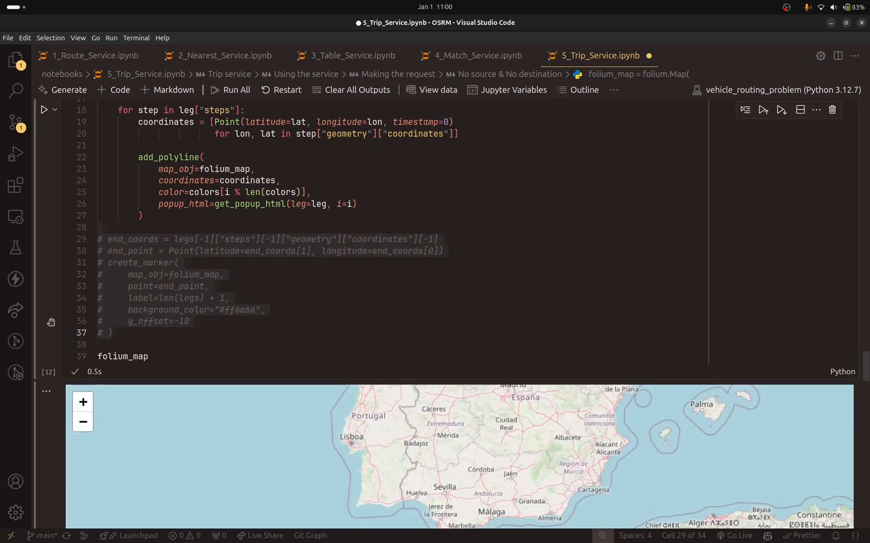
Uncomment the end-marker block and rerun, showing red marker 13 beside green marker 1.
scroll(down, 3)
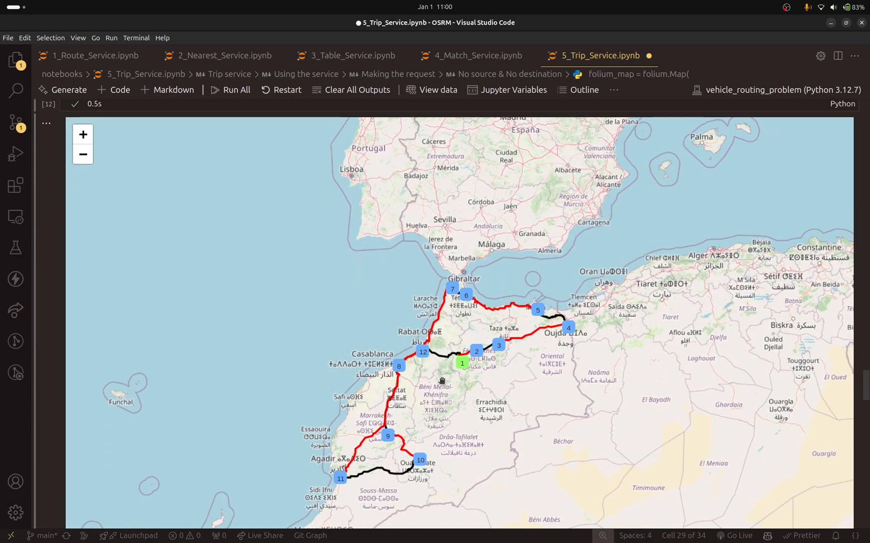
scroll(up, 3)
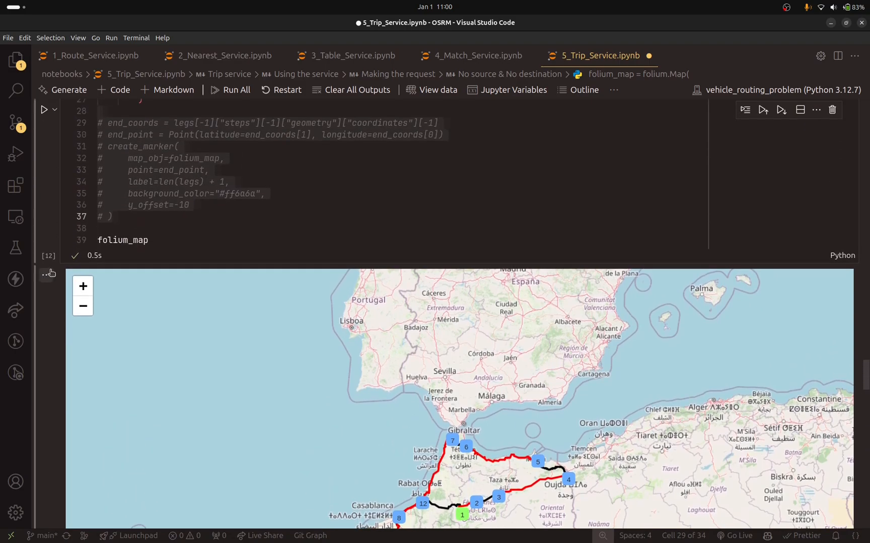
scroll(up, 3)
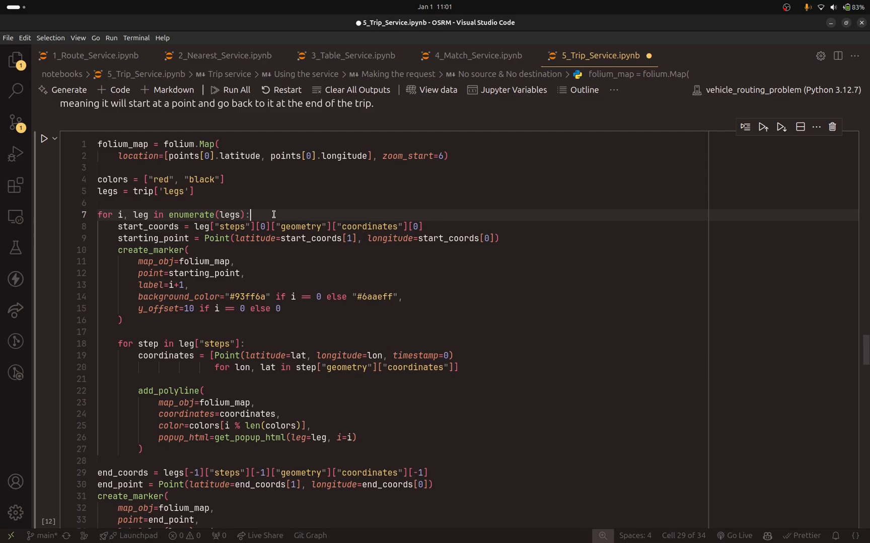
click(44, 124)
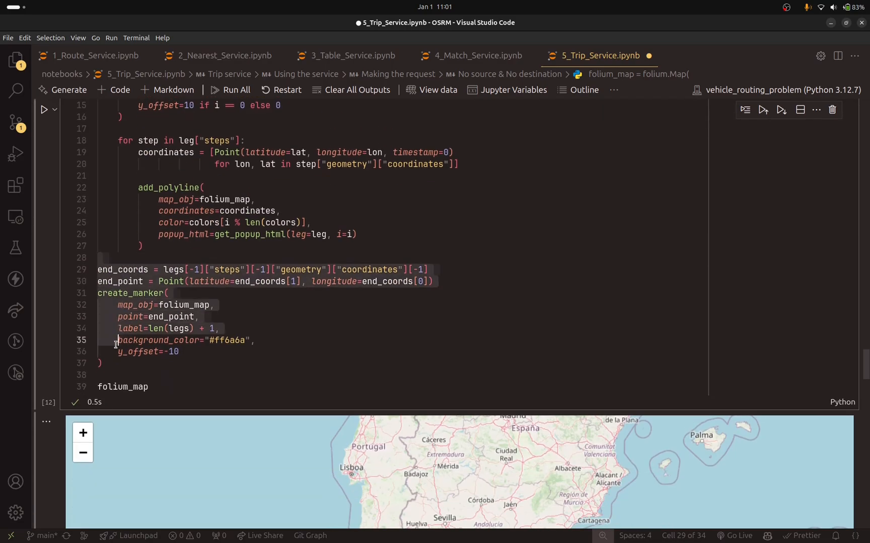
click(163, 270)
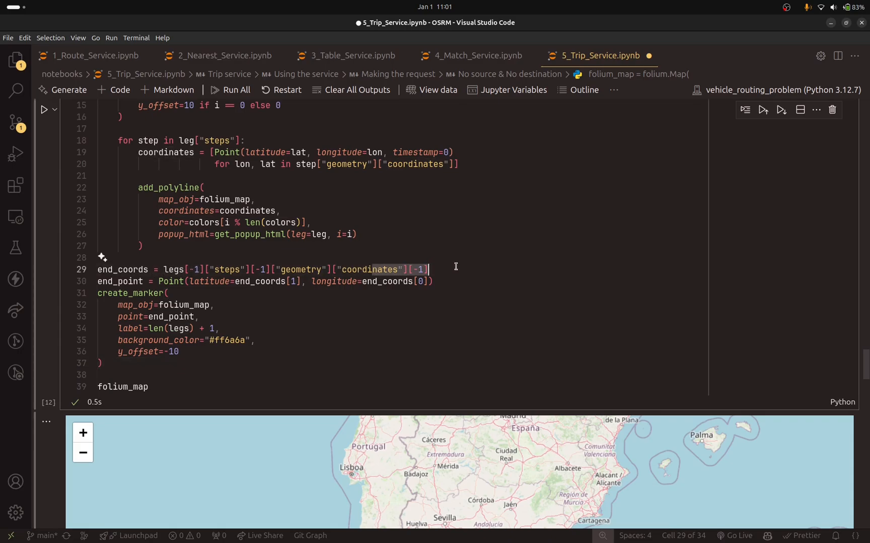
click(169, 281)
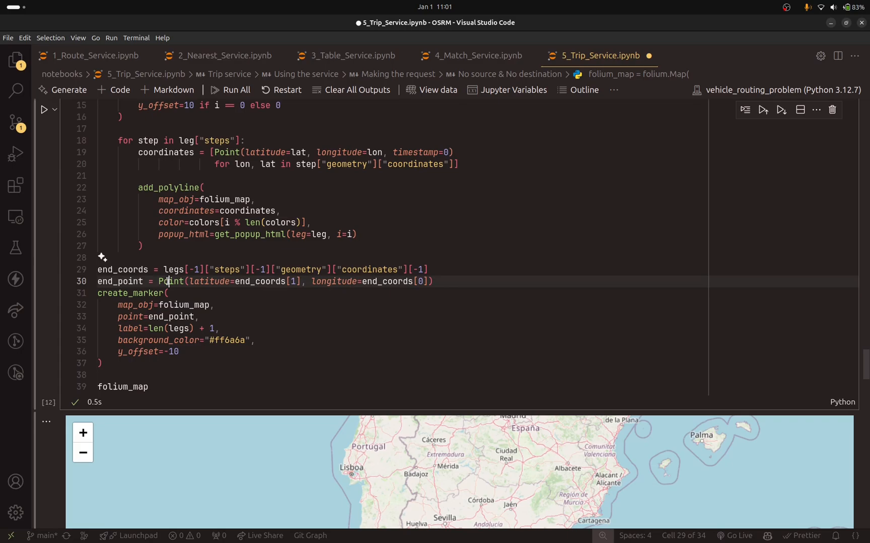
scroll(down, 3)
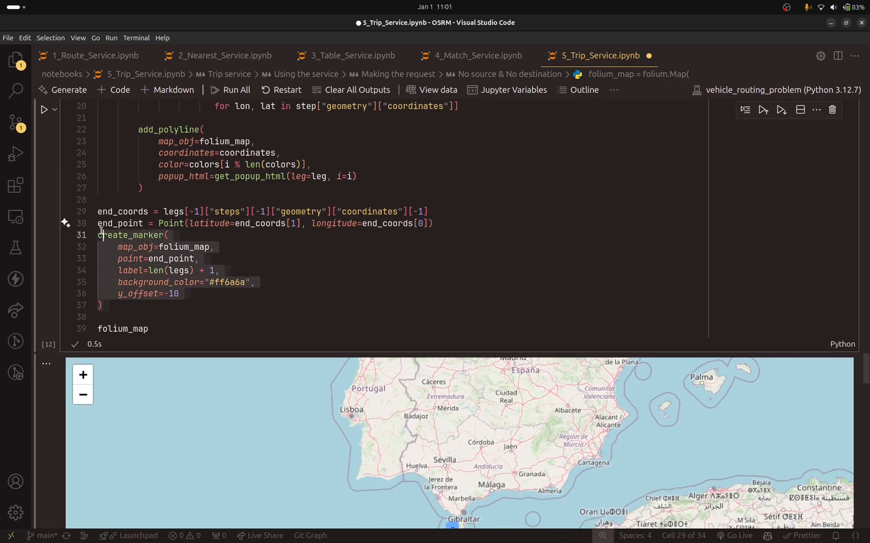
click(228, 90)
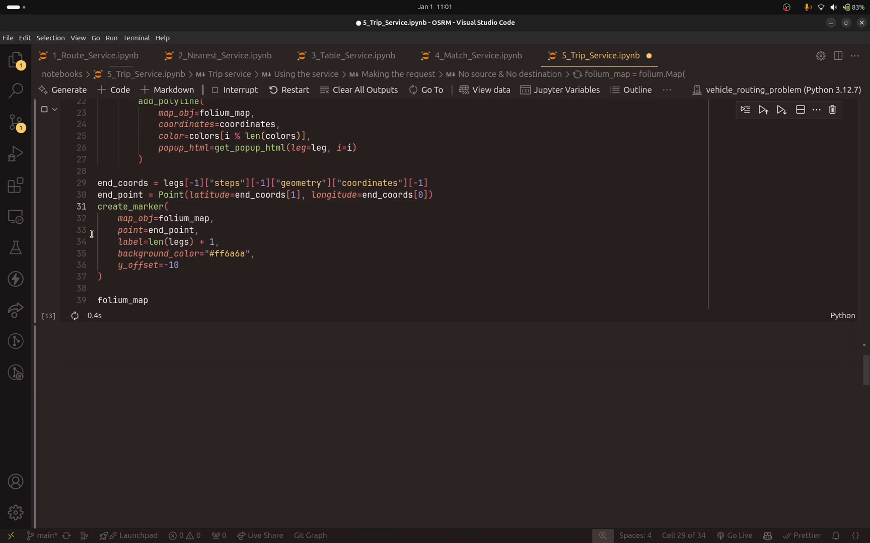
click(763, 109)
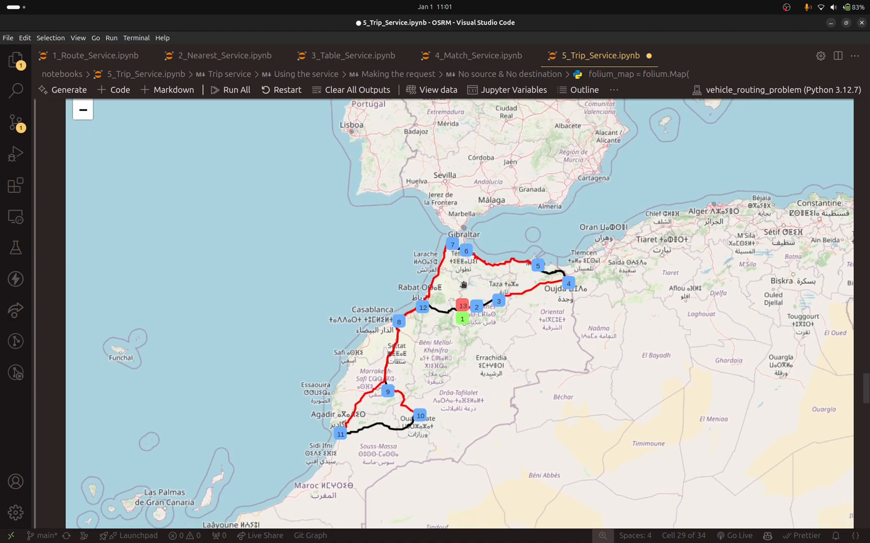
mouse_move(246, 278)
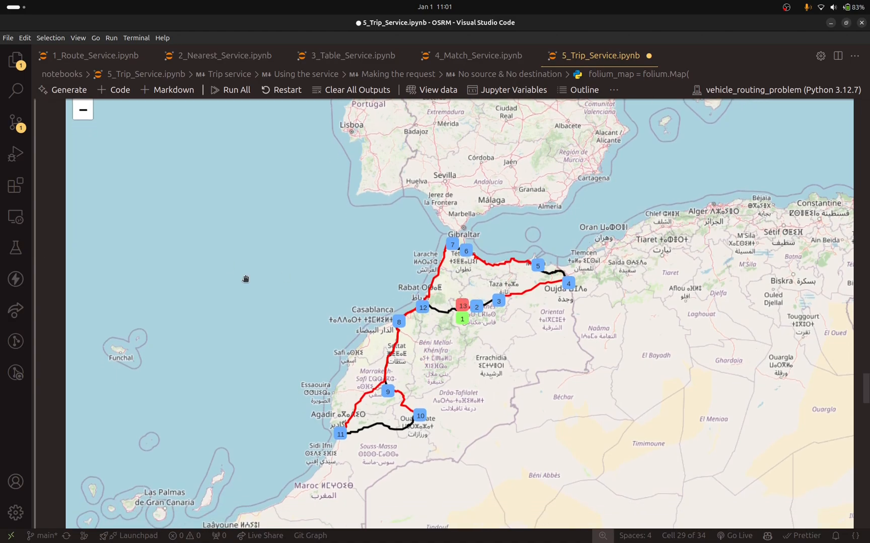
Inspect the fixed route params: source first, destination last, roundtrip false, and the request call.
scroll(down, 3)
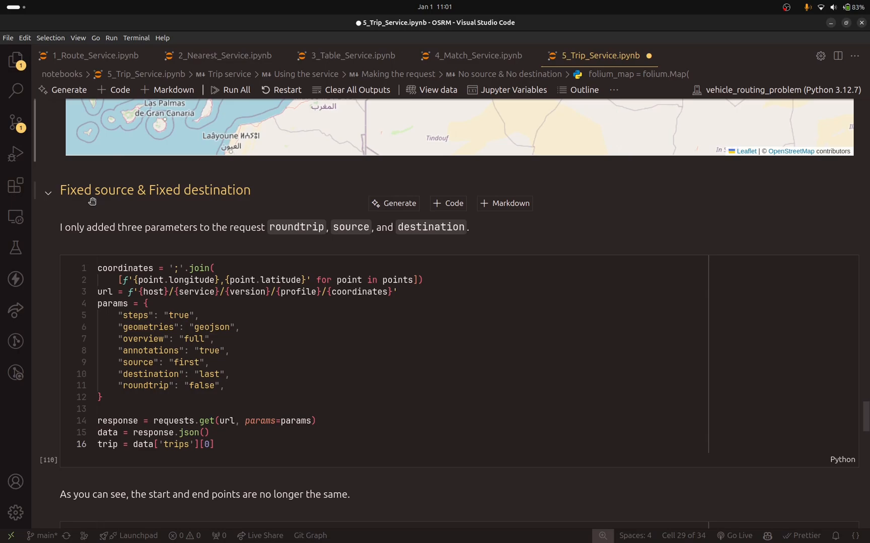
mouse_move(210, 194)
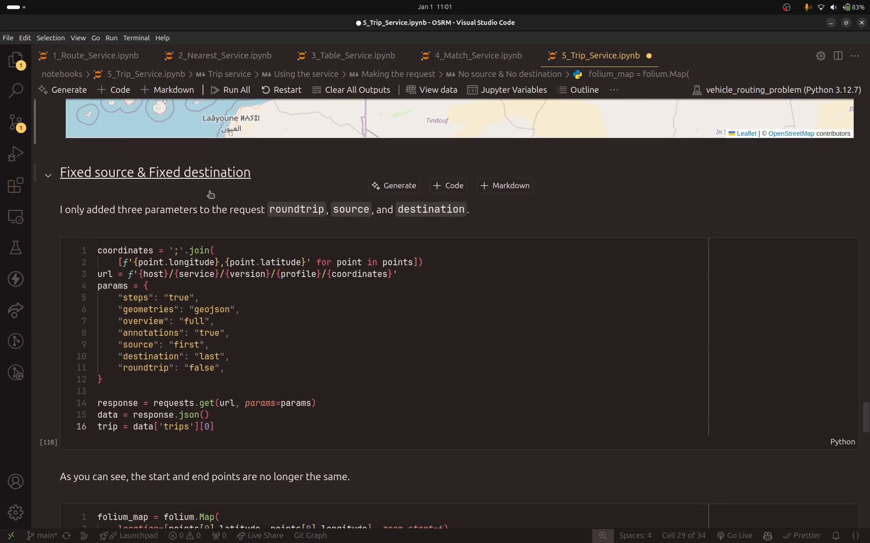
scroll(down, 3)
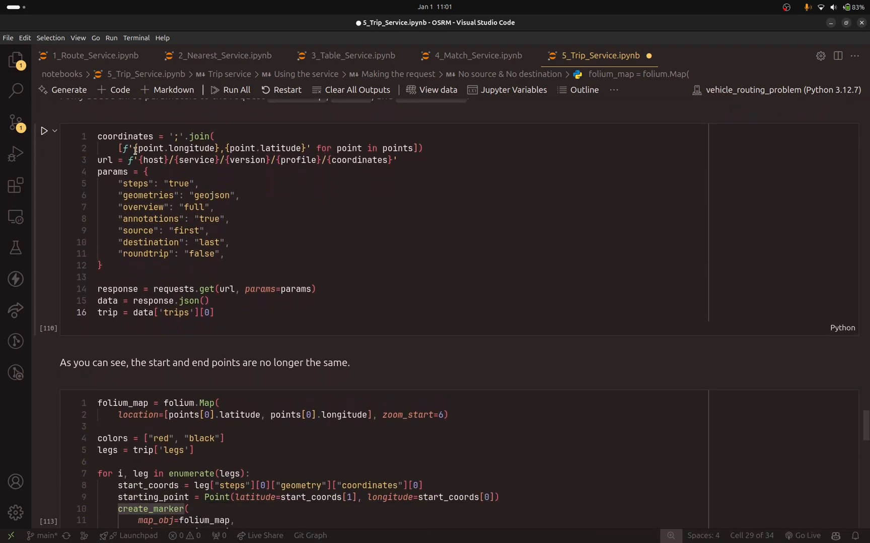
click(127, 172)
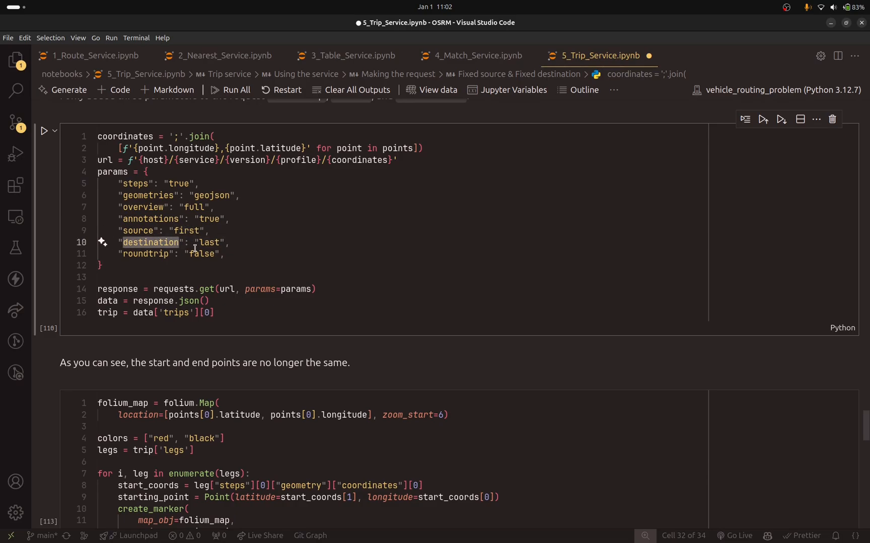
double_click(147, 254)
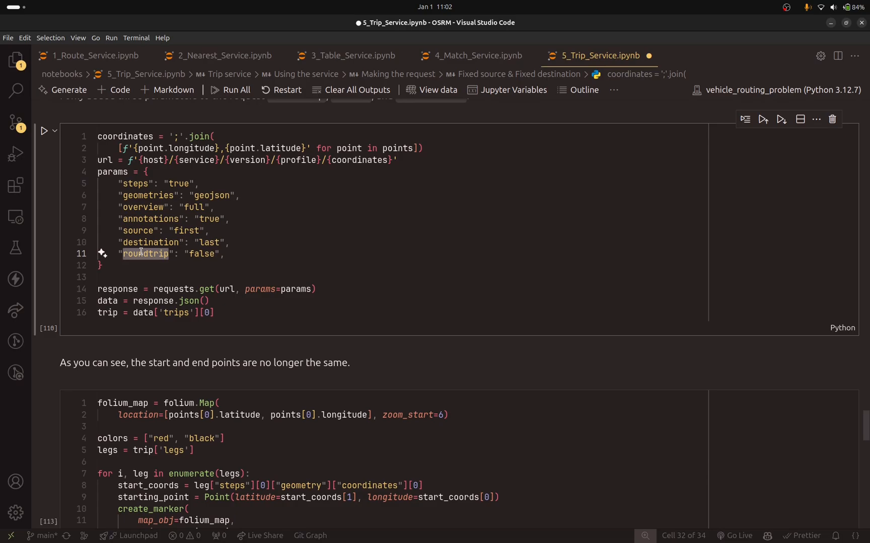
click(227, 289)
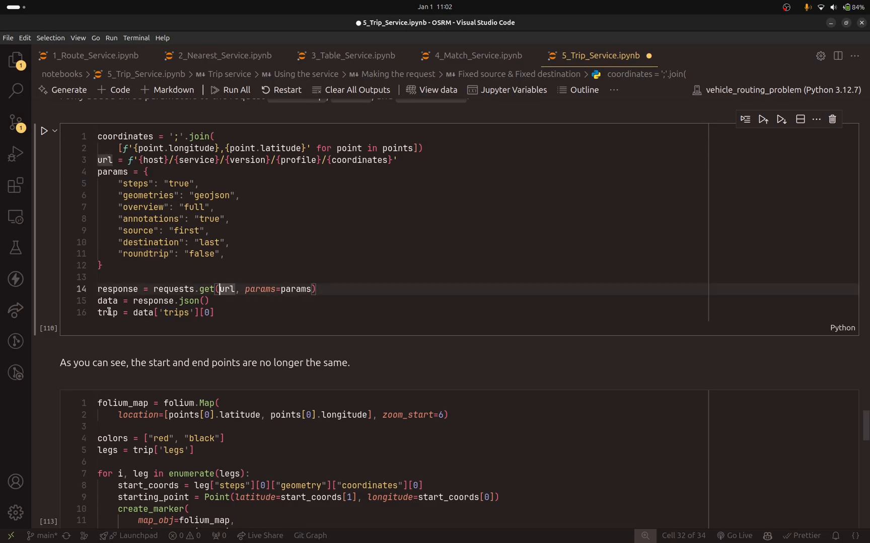
click(218, 312)
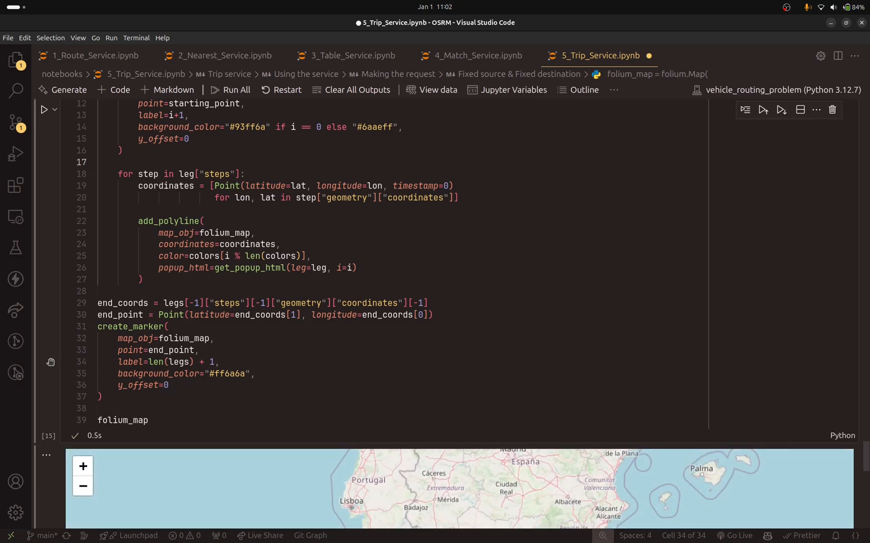
Scroll to the fixed-route map from green marker 1 near Fès to red marker 12.
scroll(down, 3)
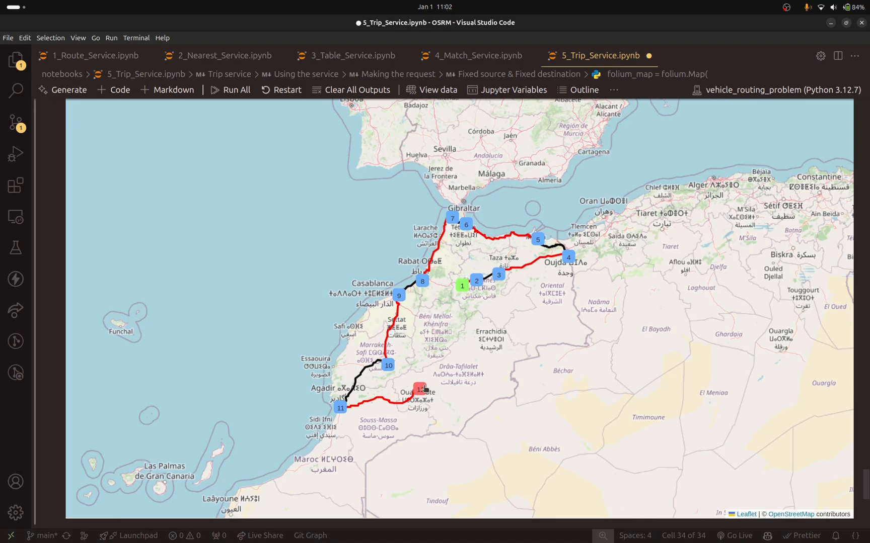
mouse_move(507, 279)
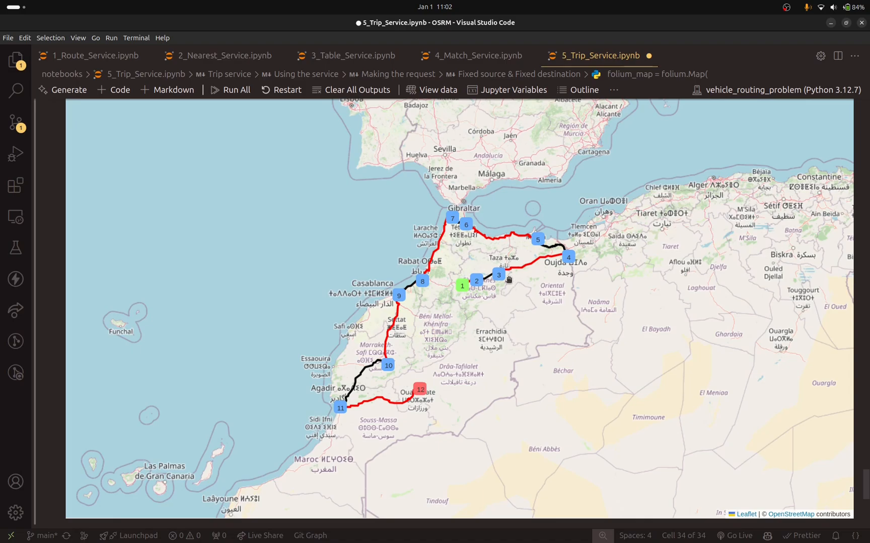